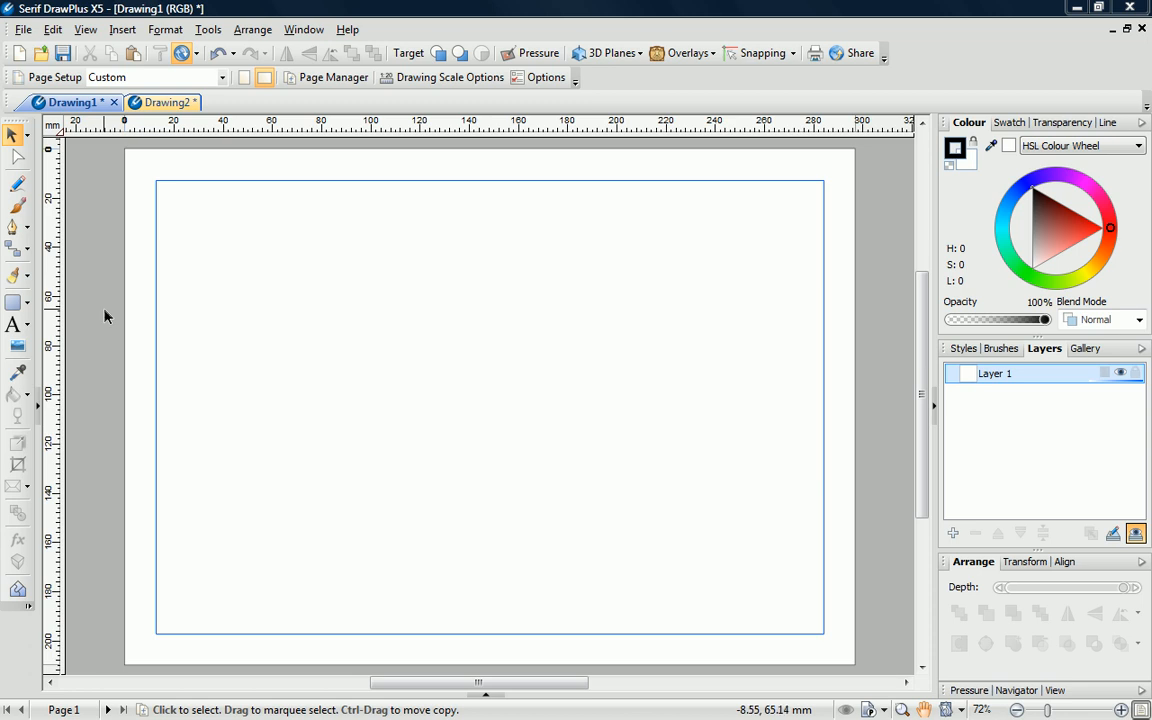
pyautogui.moveTo(33, 311)
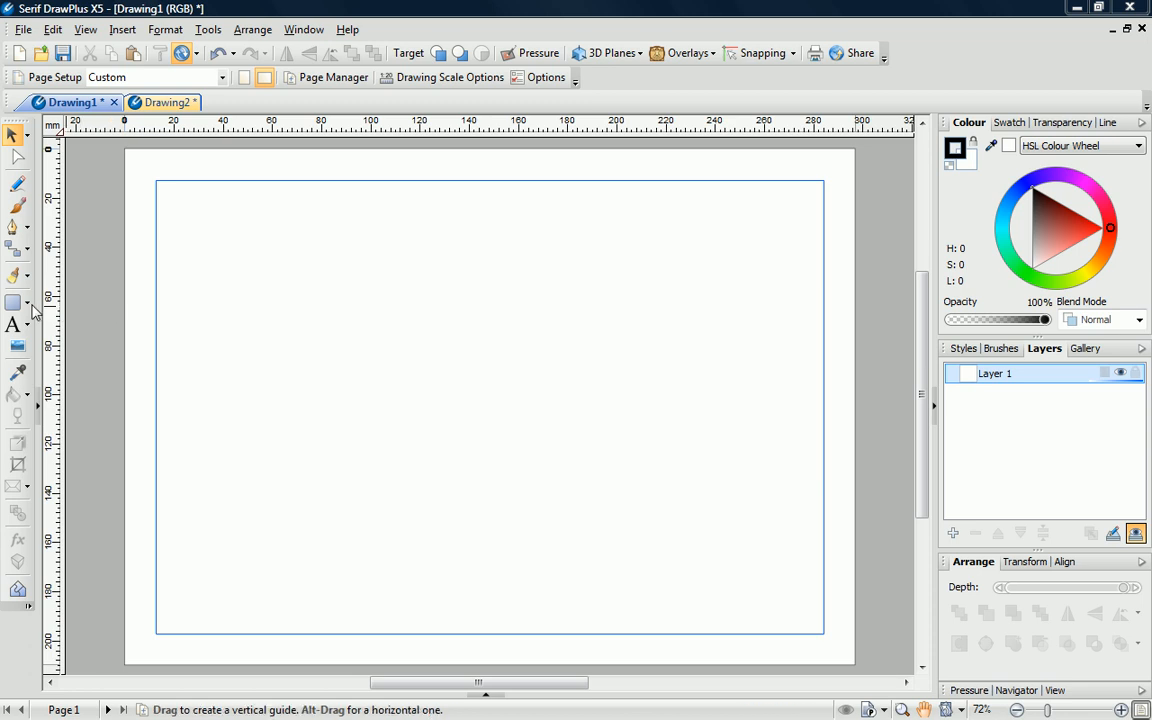
# Pick Quick Ellipse from the QuickShapes flyout to draw a large centred ellipse.
pyautogui.click(14, 301)
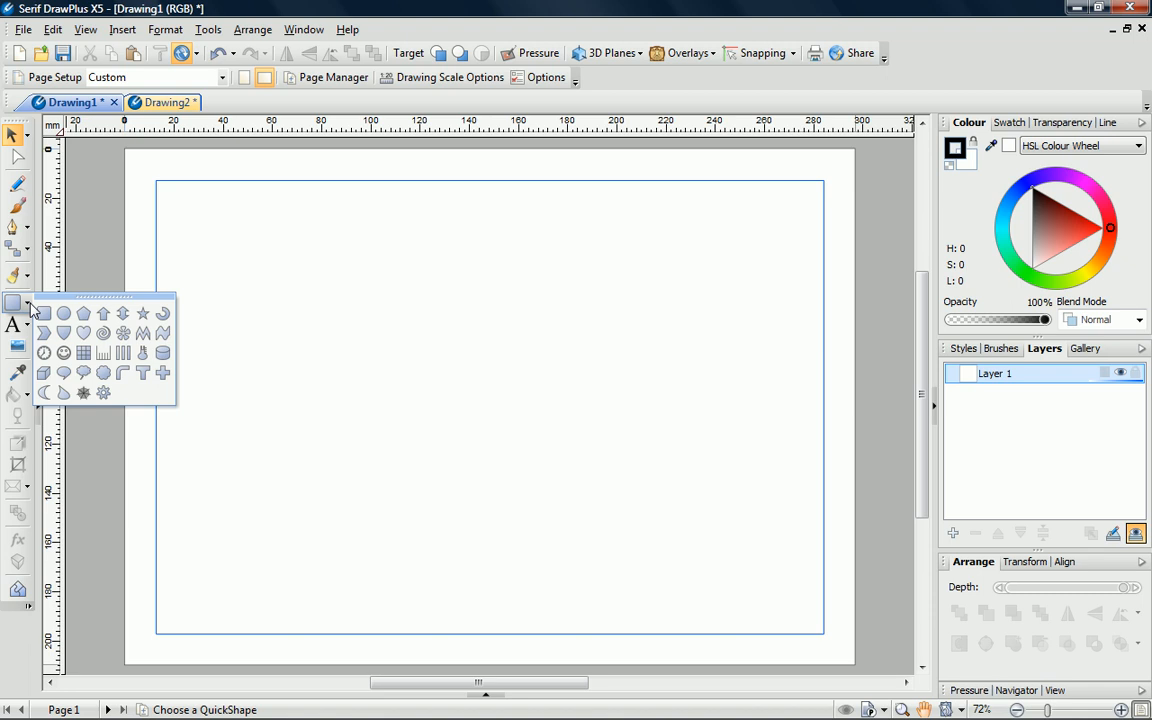
pyautogui.click(63, 312)
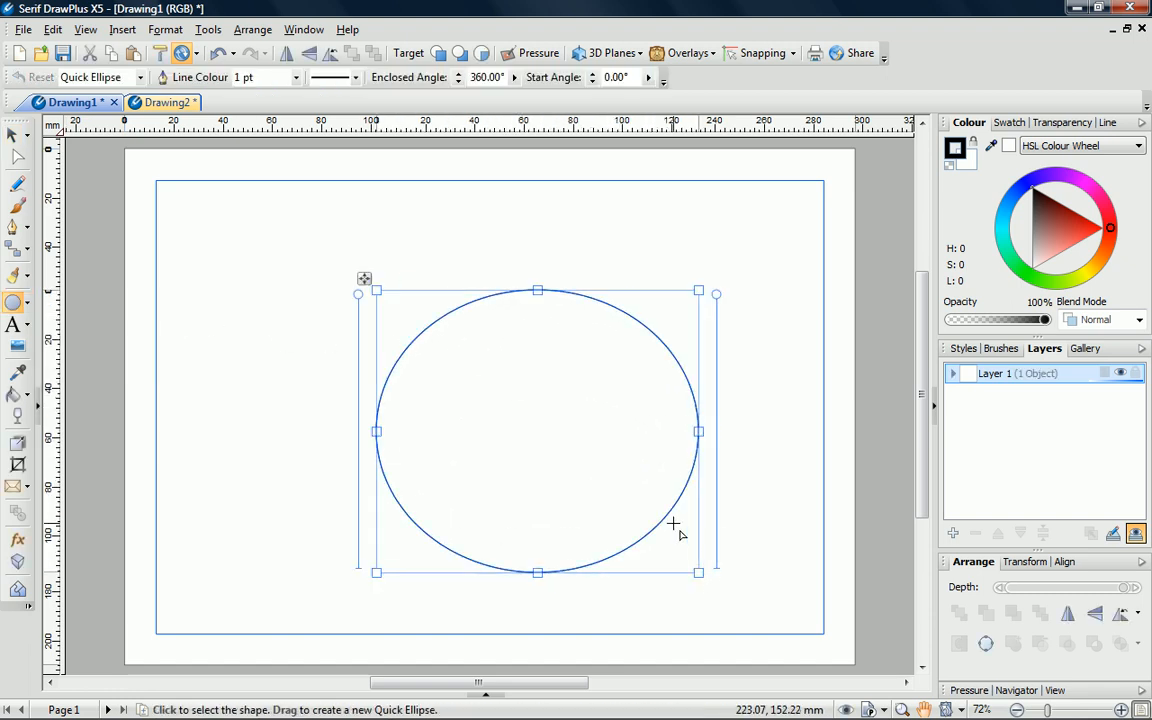
# Give the ellipse a 5 pt orange outline and a golden-orange fill.
pyautogui.click(296, 77)
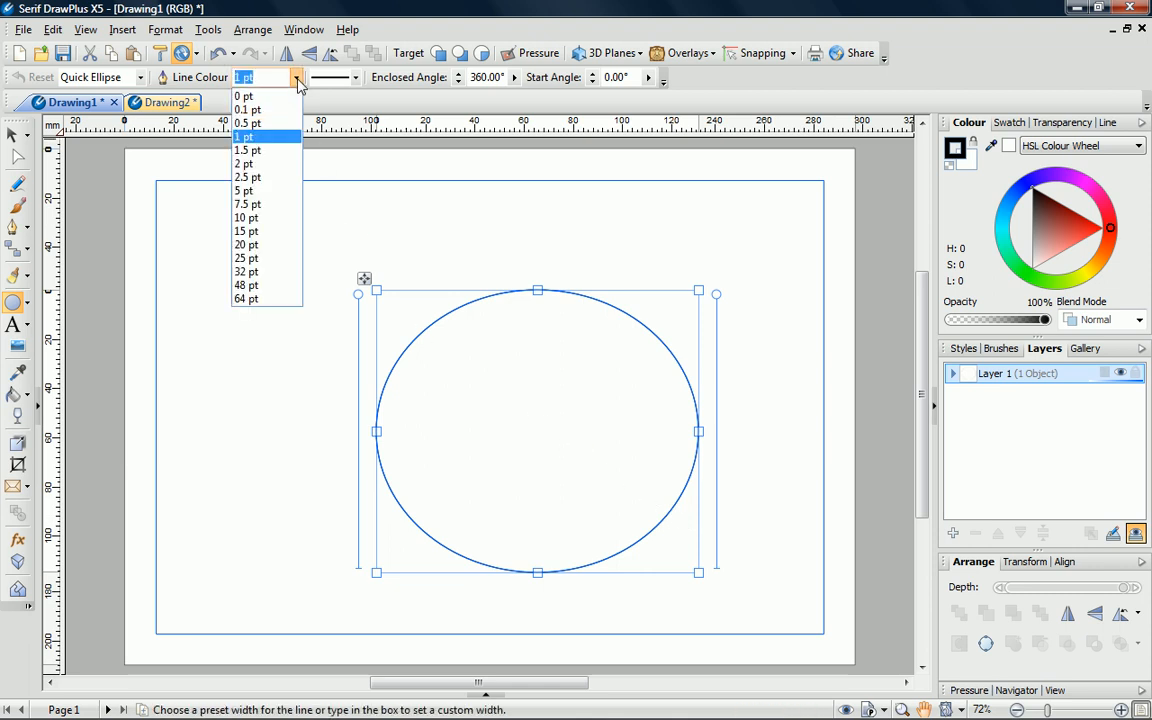
pyautogui.click(244, 190)
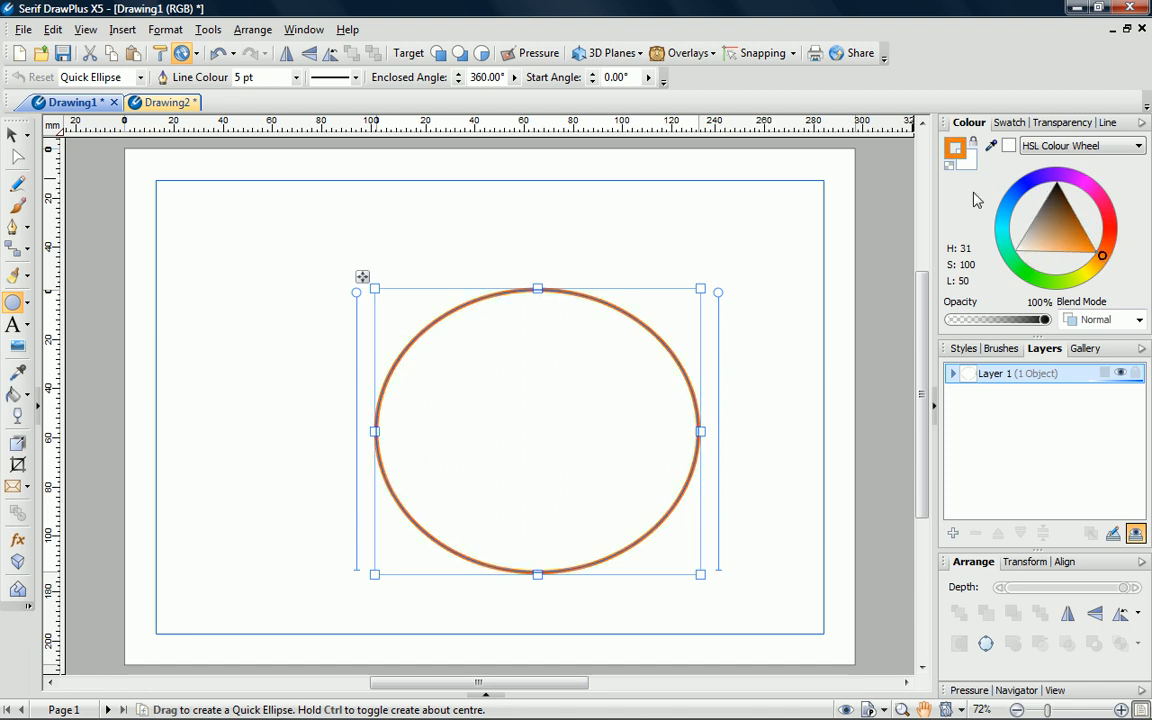
pyautogui.click(1103, 256)
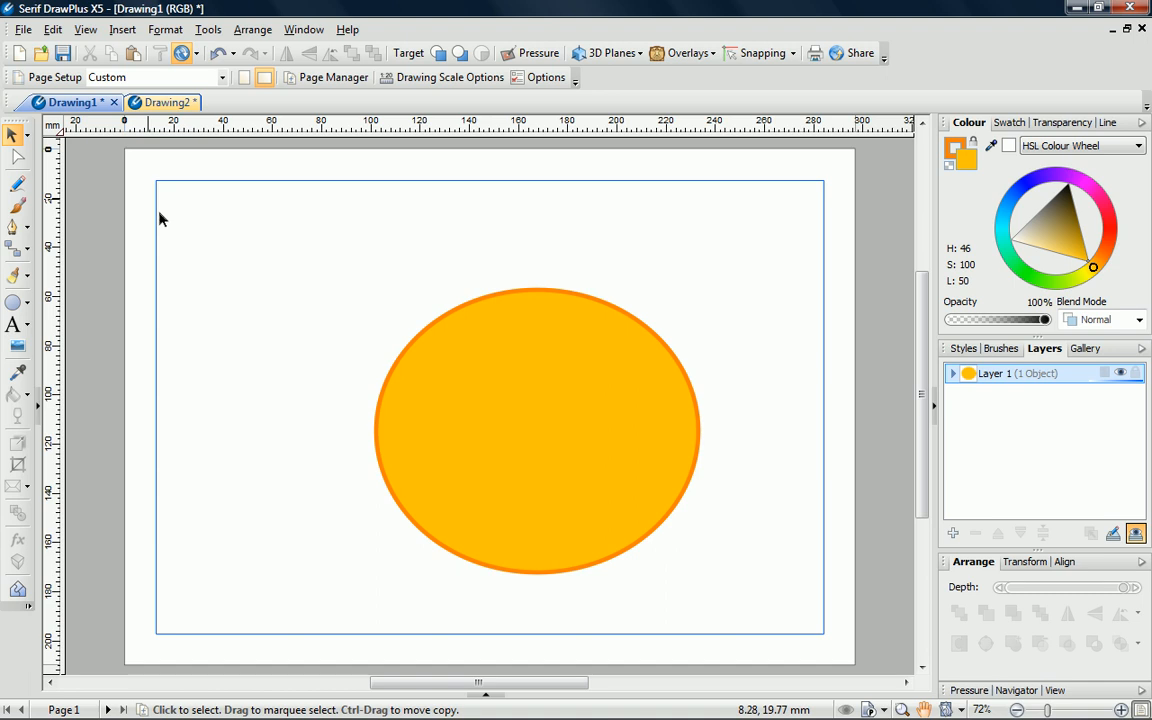
pyautogui.moveTo(350, 420)
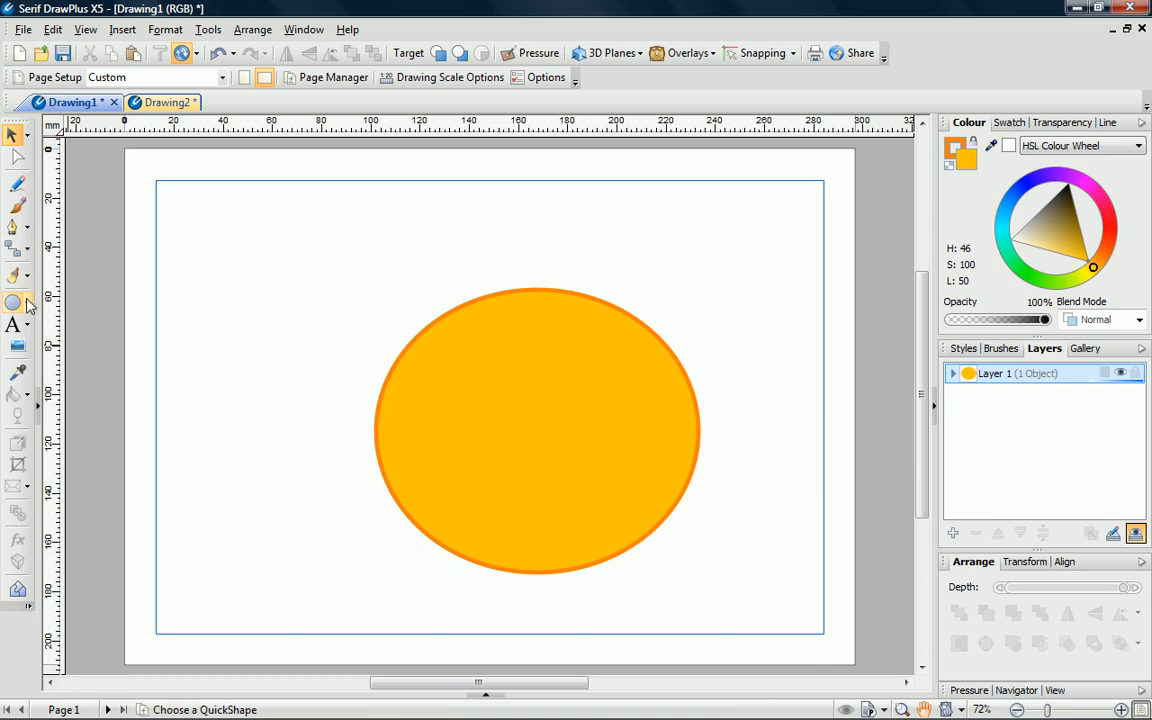
# Draw a Quick Badge overlapping the left side of the ellipse.
pyautogui.click(17, 302)
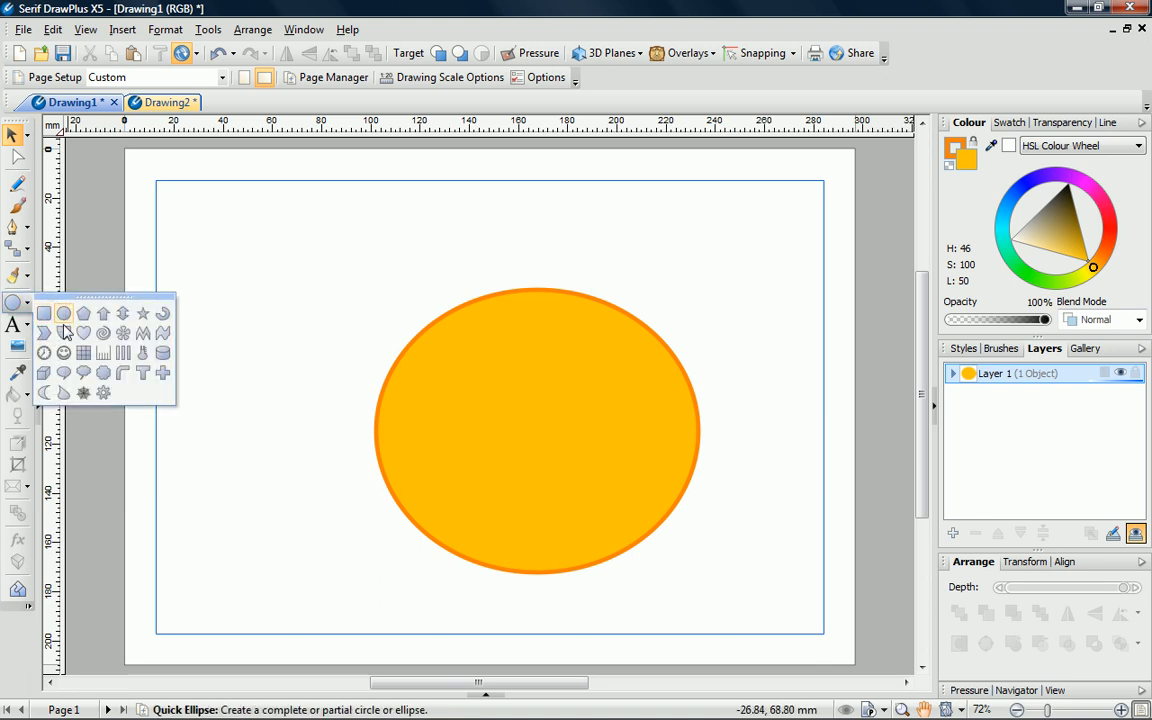
pyautogui.moveTo(63, 333)
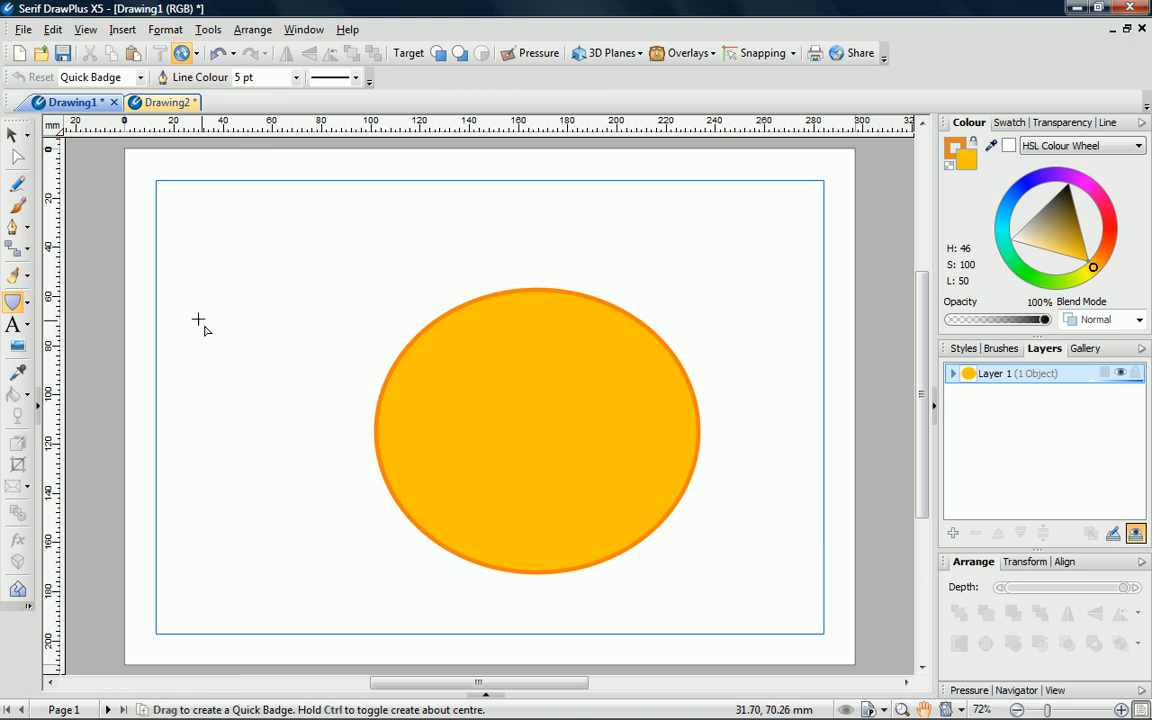
pyautogui.moveTo(198, 318); pyautogui.dragTo(438, 542)
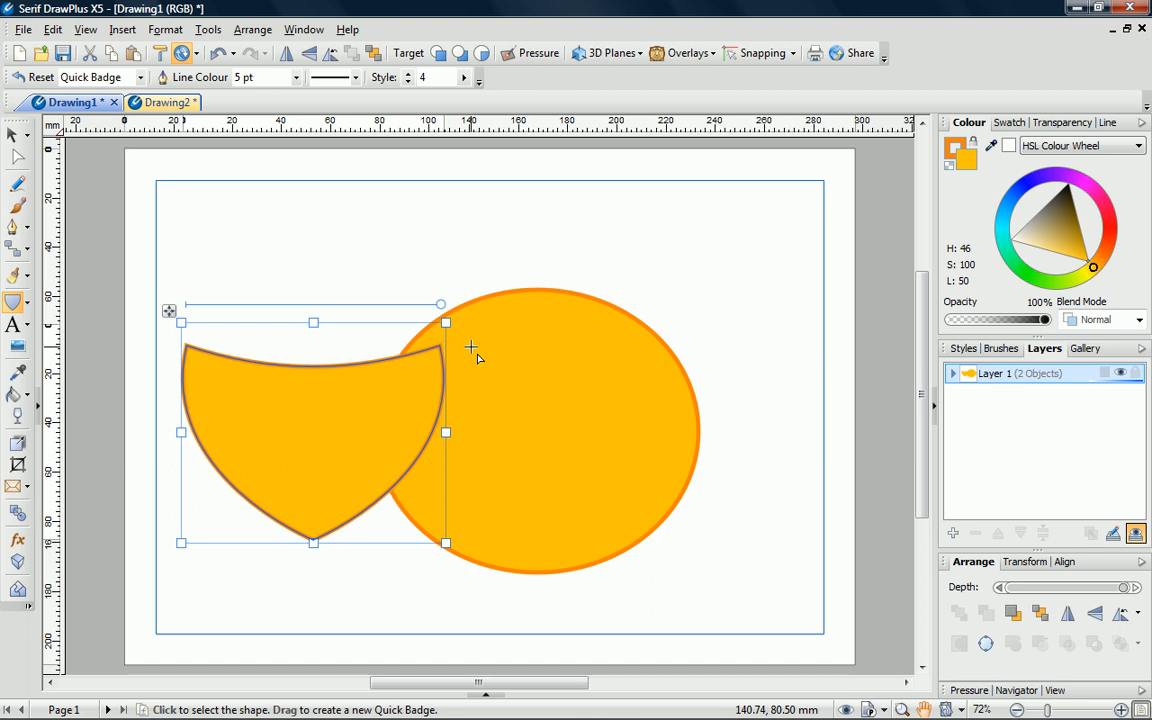
pyautogui.moveTo(467, 350)
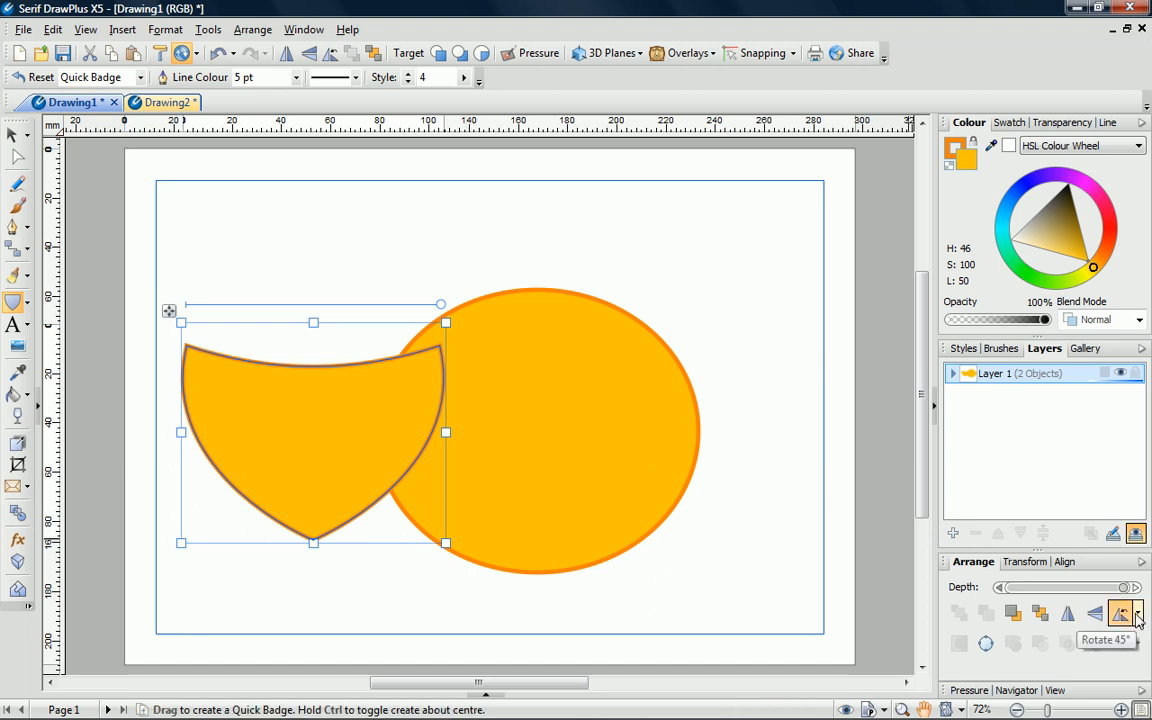
# Rotate the badge 90° so it forms a tail pointing into the ellipse.
pyautogui.click(1135, 614)
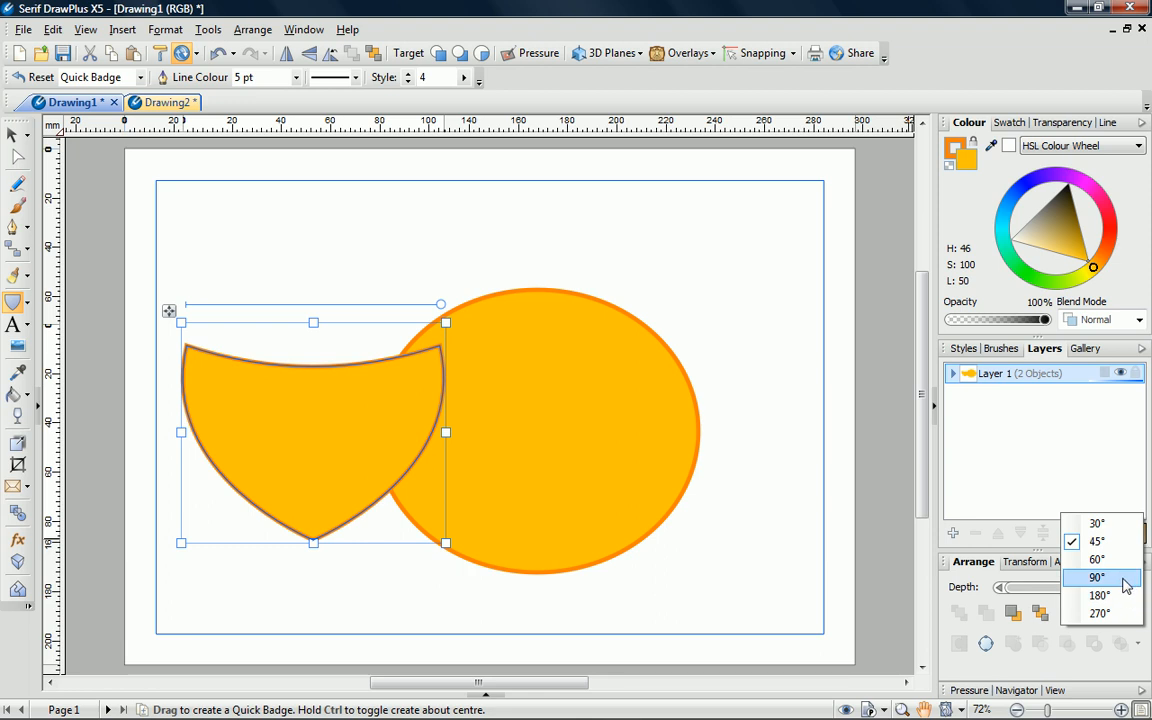
pyautogui.click(1097, 577)
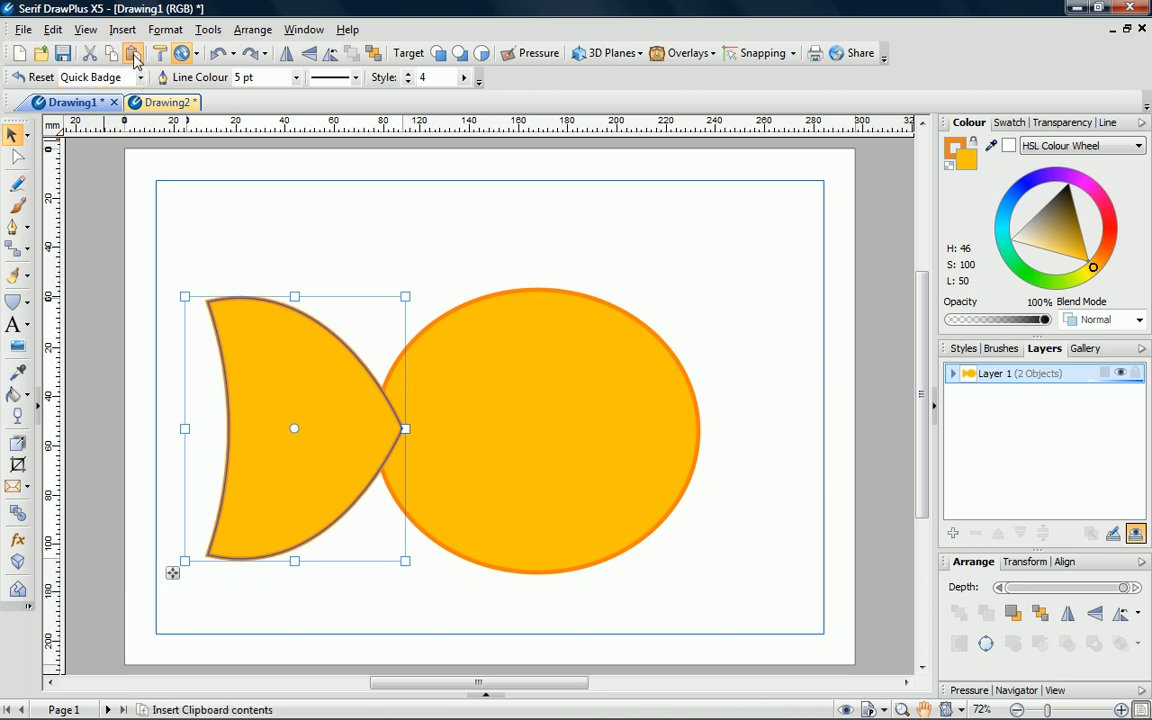
# Paste a copy of the badge, move it atop the ellipse and shrink it into a fin.
pyautogui.click(133, 53)
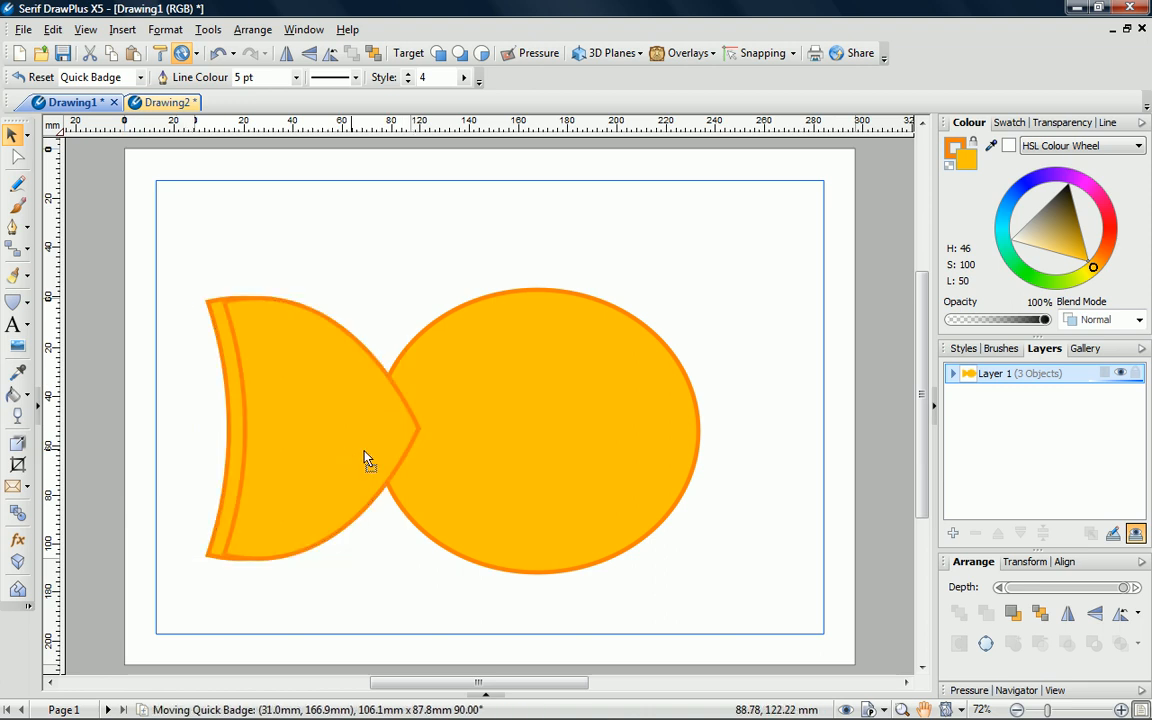
pyautogui.moveTo(365, 458); pyautogui.dragTo(585, 390)
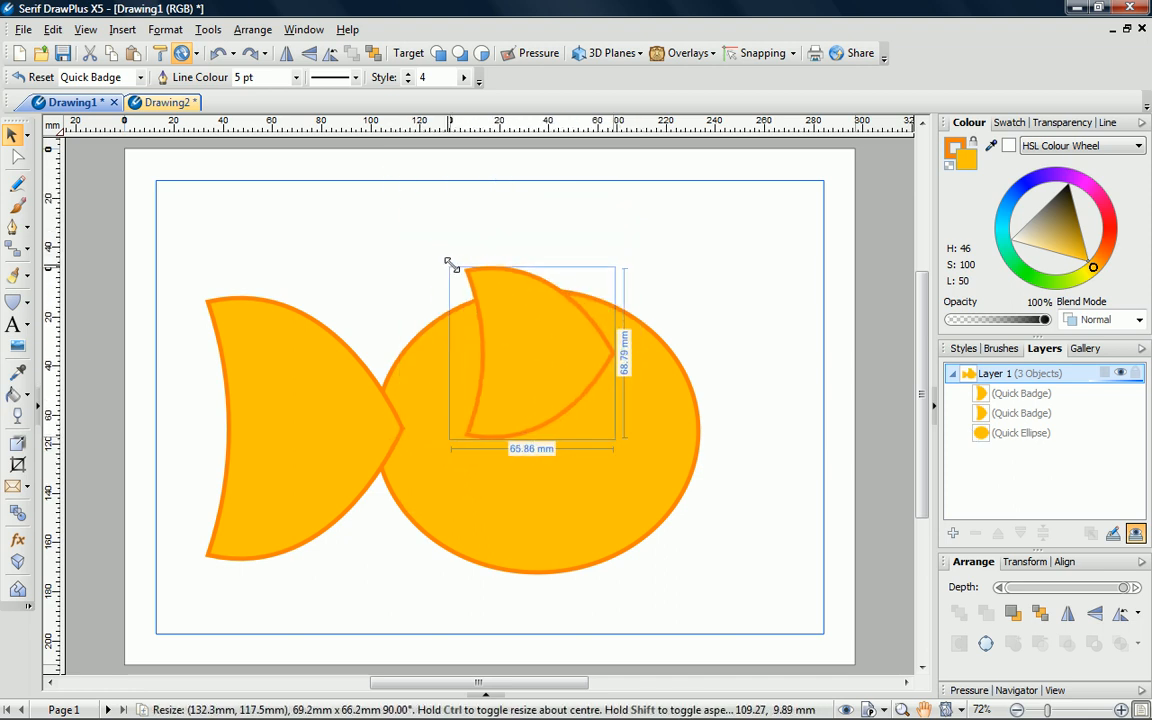
pyautogui.moveTo(451, 263); pyautogui.dragTo(421, 270)
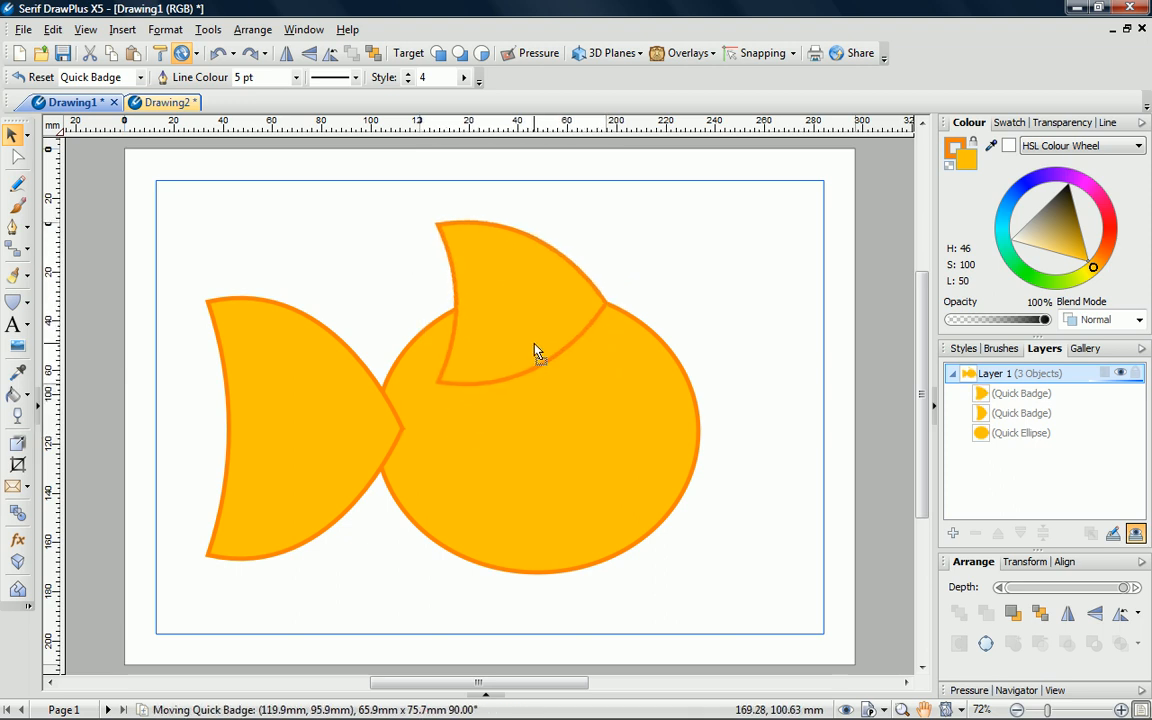
pyautogui.click(535, 350)
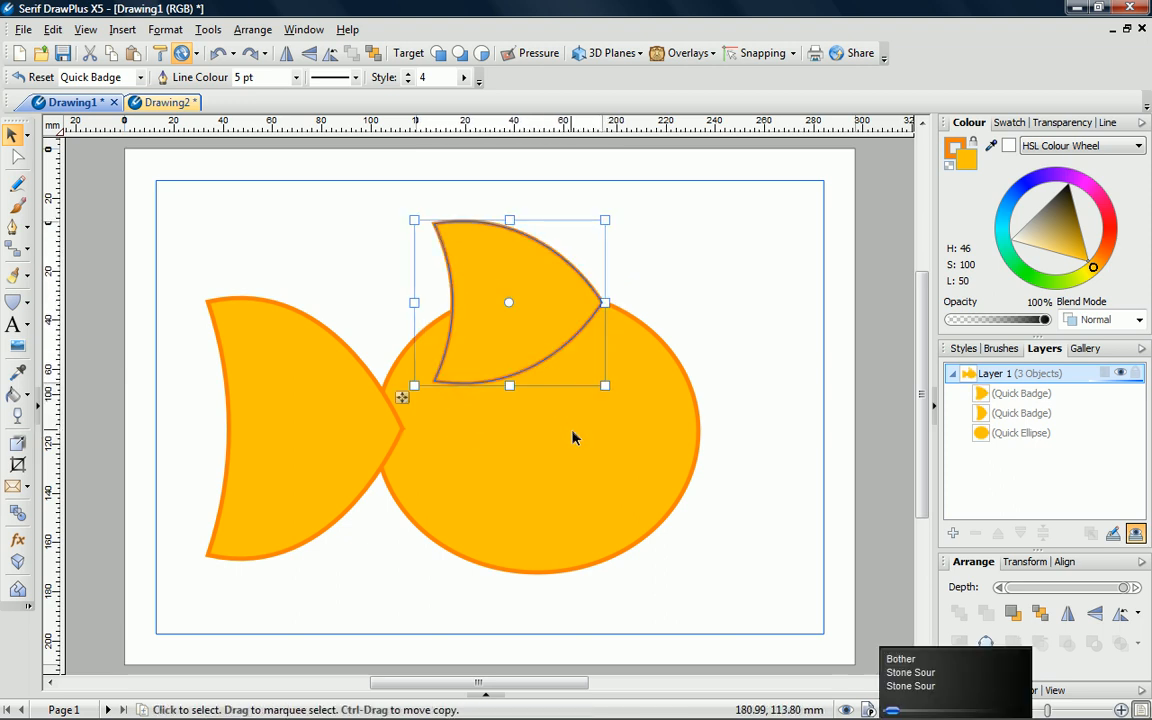
pyautogui.moveTo(570, 425)
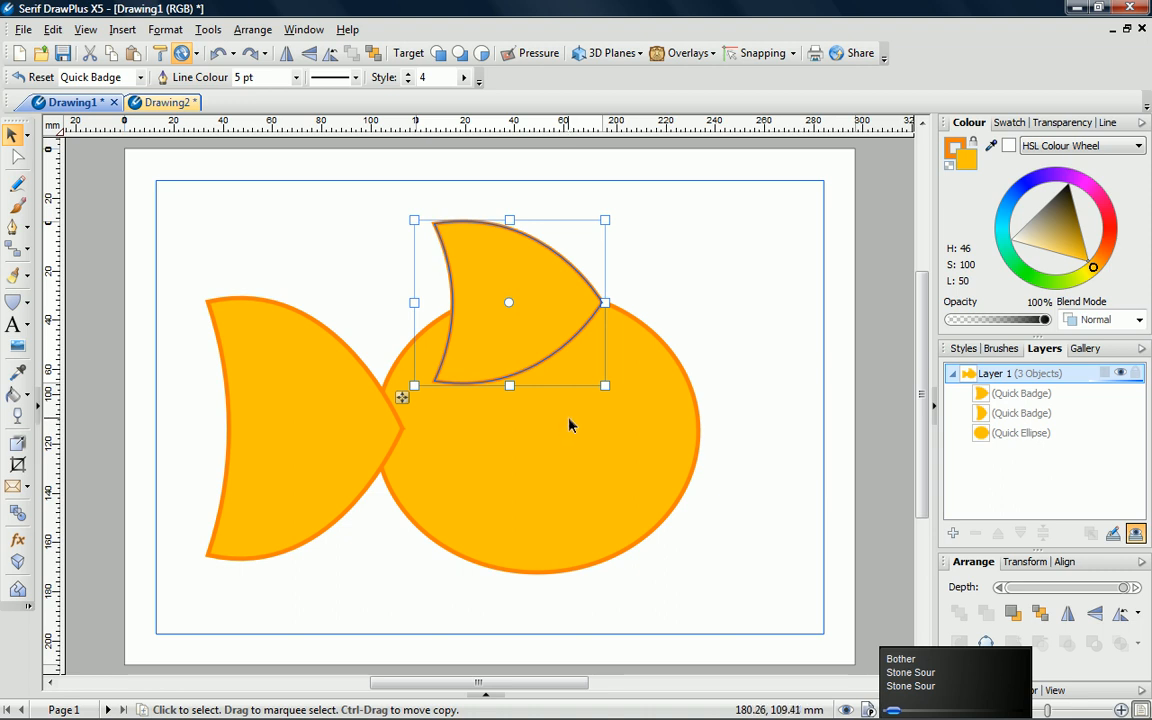
pyautogui.moveTo(573, 427)
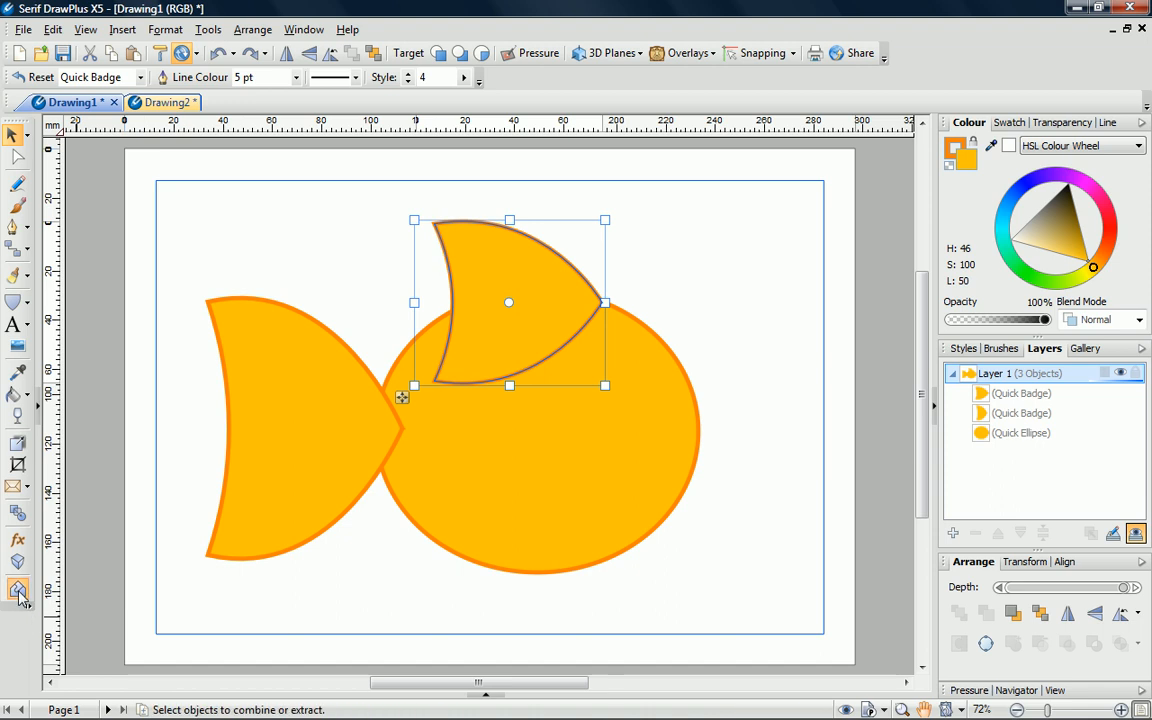
# Drag the Shape Builder across the tail and ellipse to add them together.
pyautogui.click(17, 588)
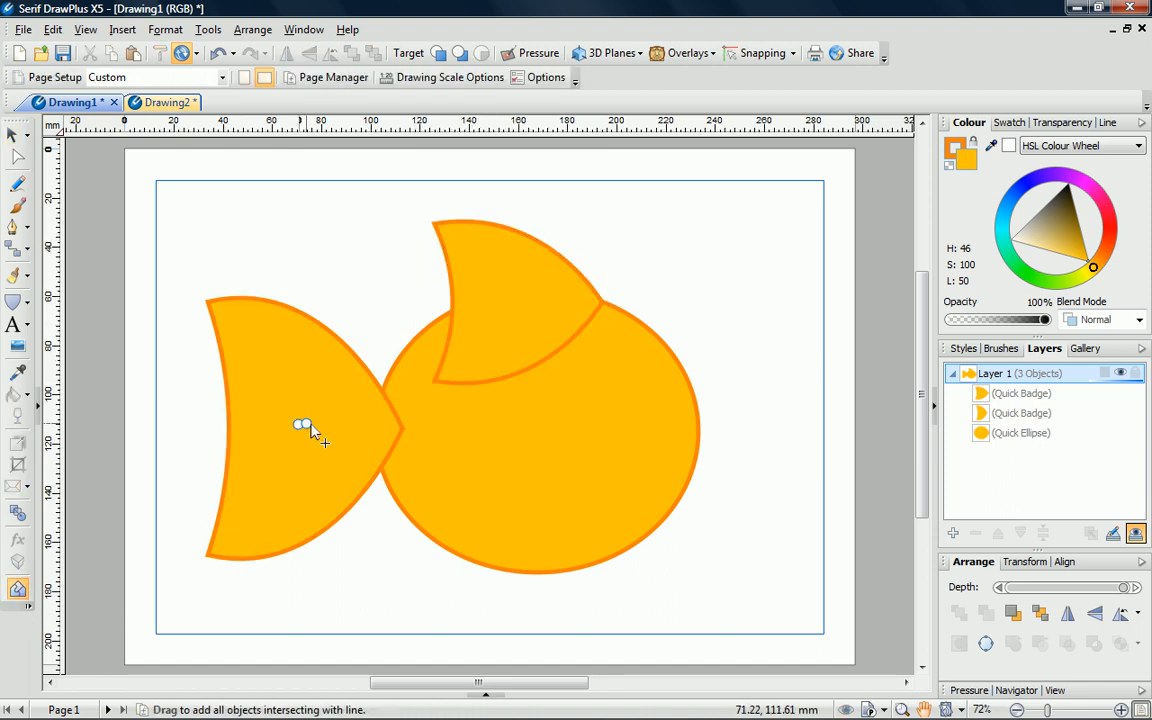
pyautogui.moveTo(298, 424); pyautogui.dragTo(583, 434)
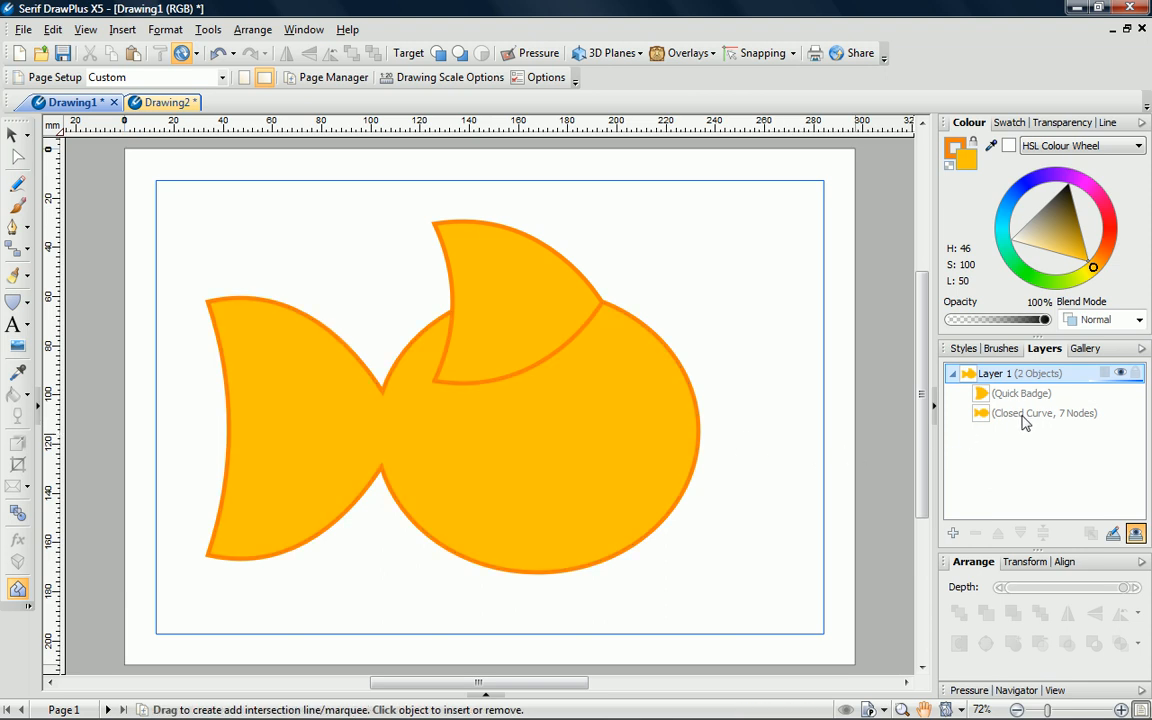
# Split the dorsal fin where it overlaps the body, then return to the Pointer tool.
pyautogui.click(1044, 413)
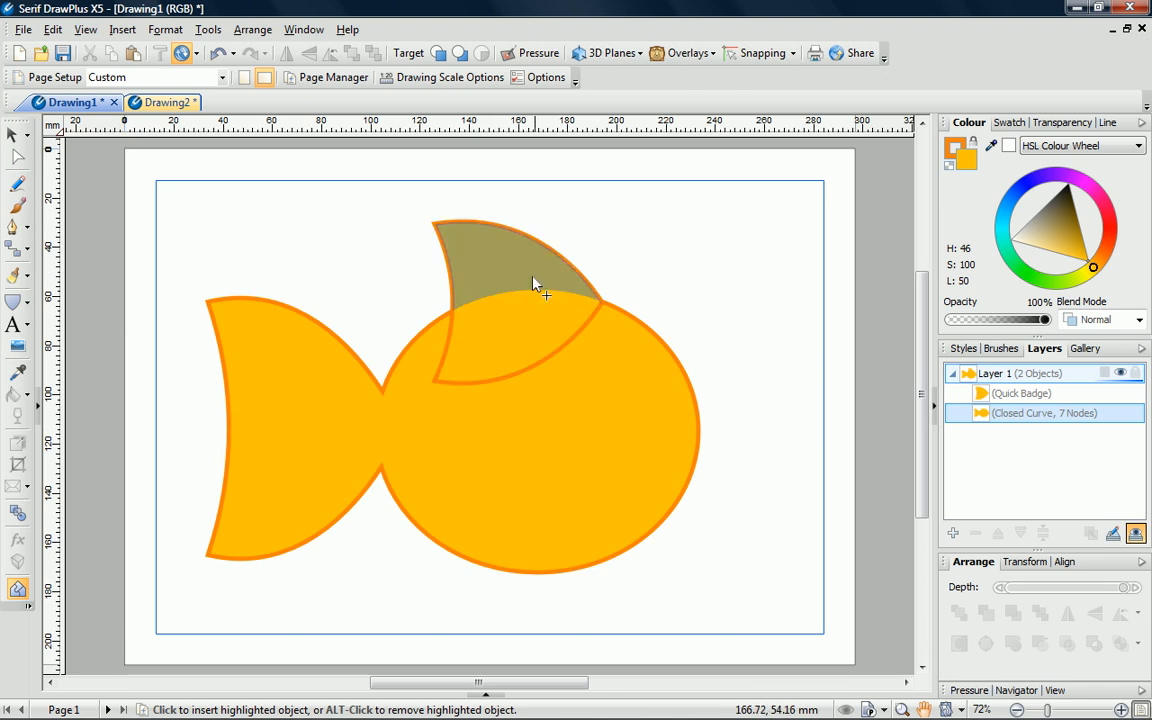
pyautogui.moveTo(530, 278)
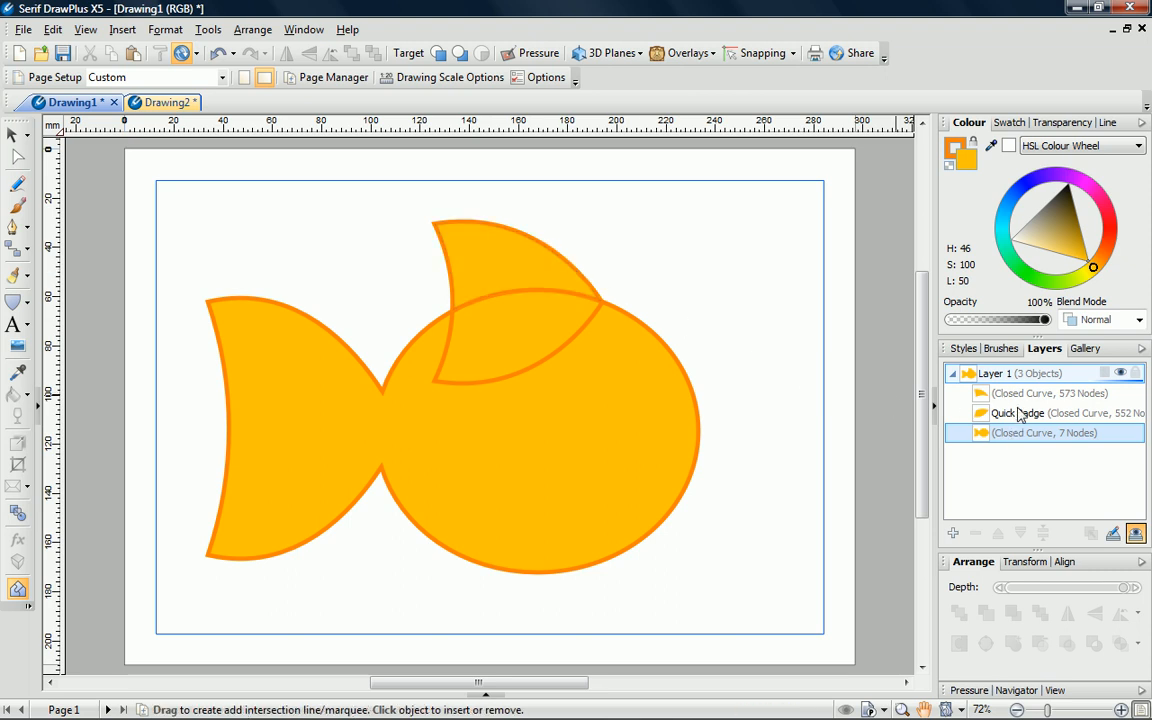
pyautogui.moveTo(670, 412)
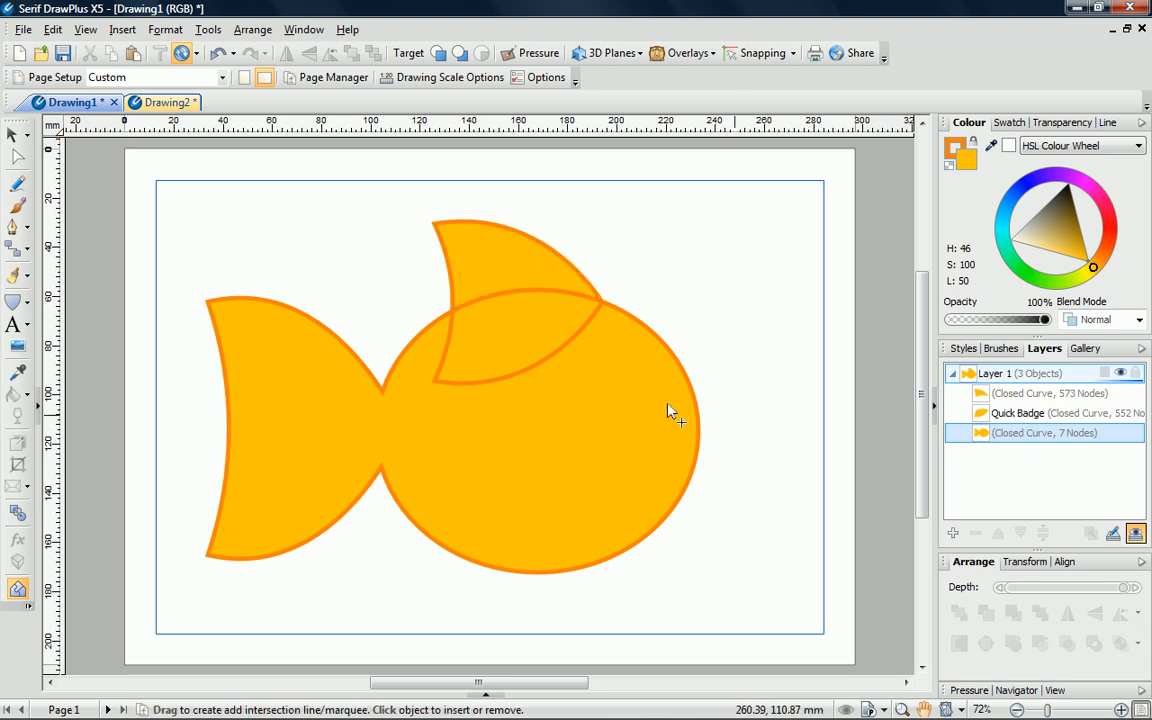
pyautogui.click(17, 133)
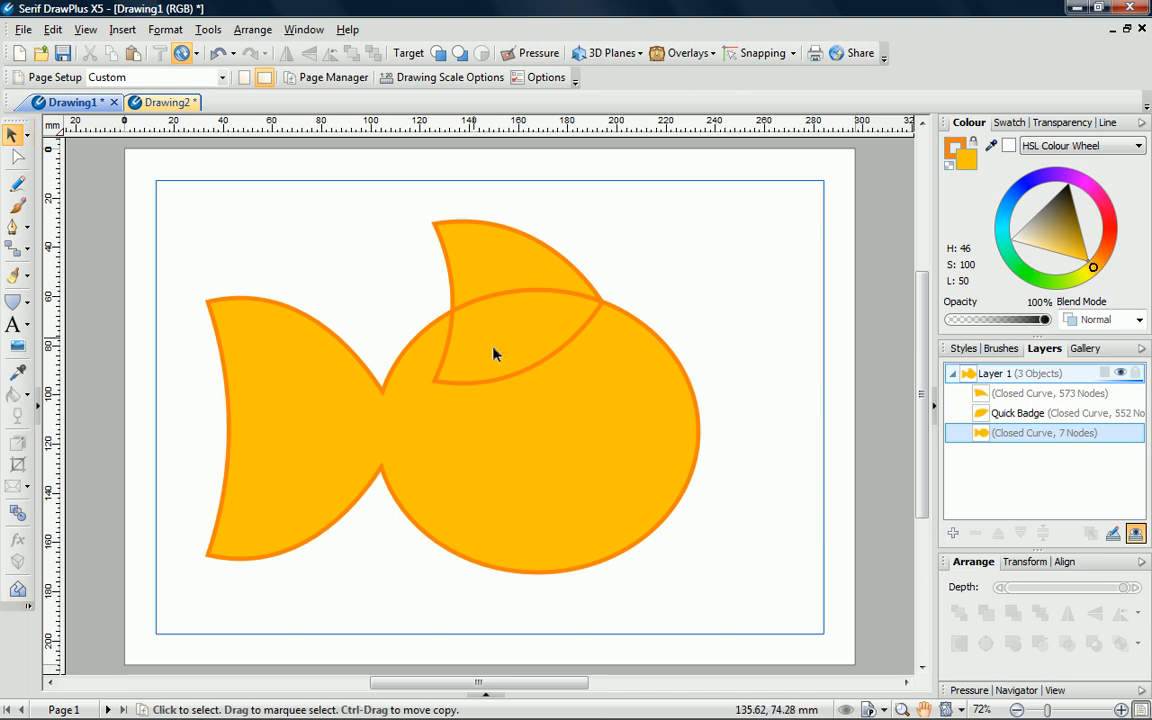
# Drag the lens-shaped fin piece down to the body's lower left as a bottom fin.
pyautogui.moveTo(495, 350); pyautogui.dragTo(525, 450)
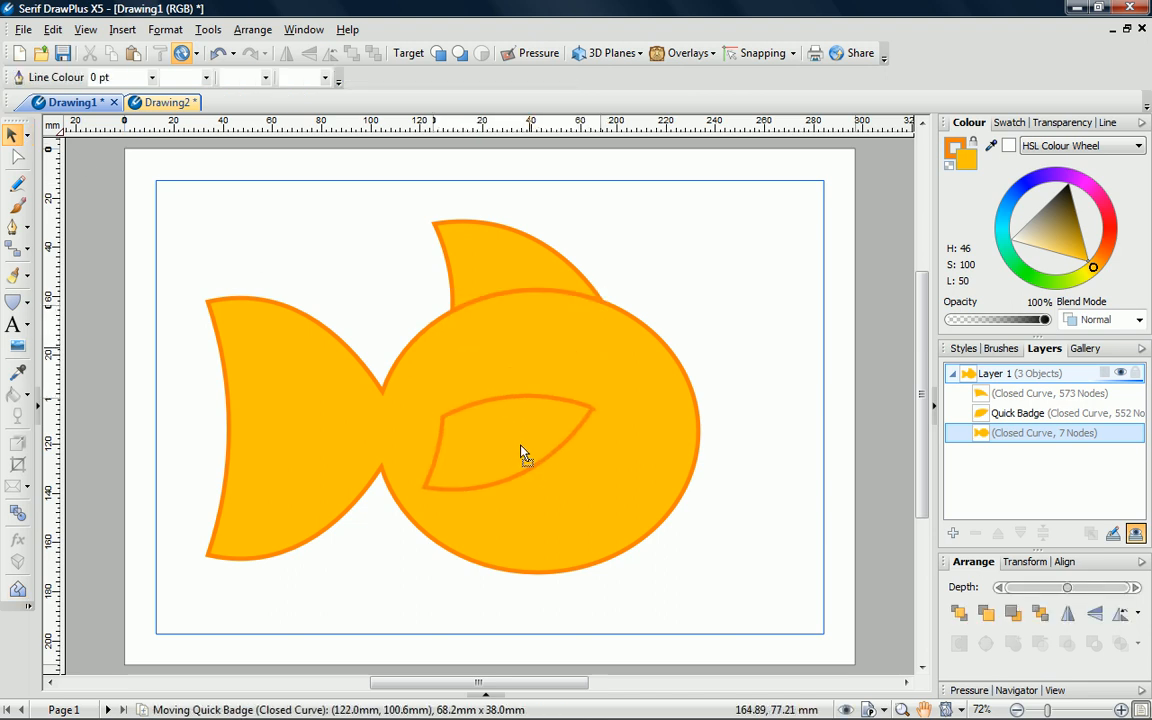
pyautogui.moveTo(525, 455); pyautogui.dragTo(460, 540)
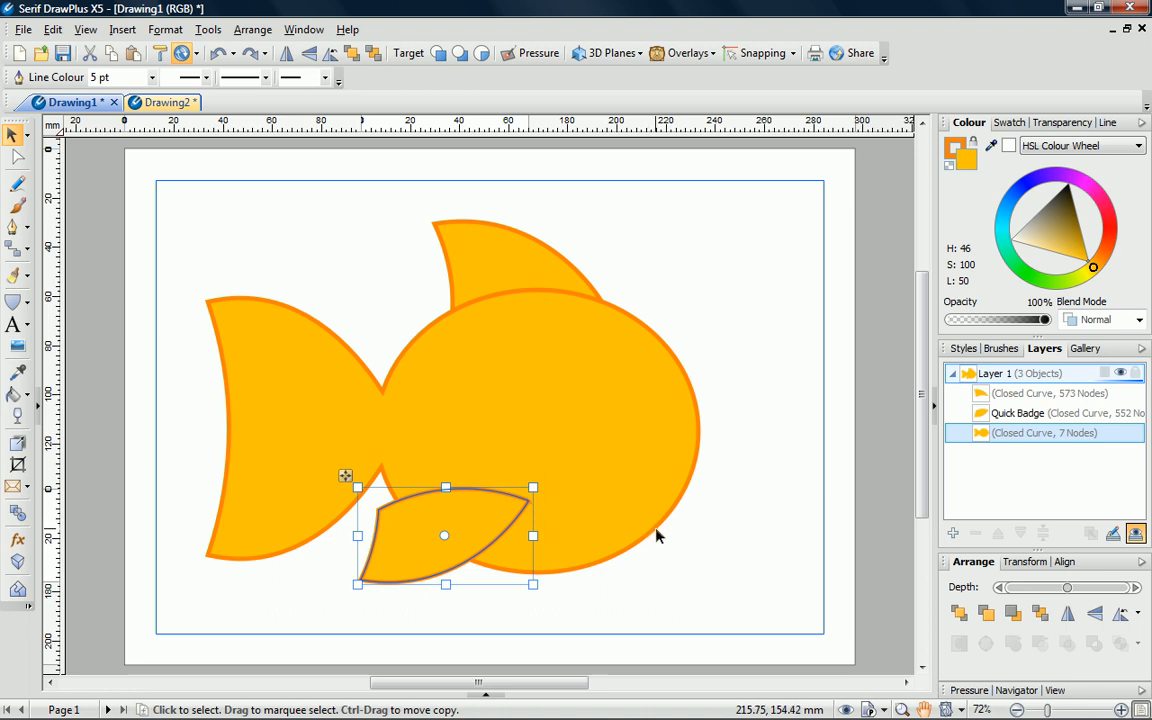
pyautogui.moveTo(224, 168)
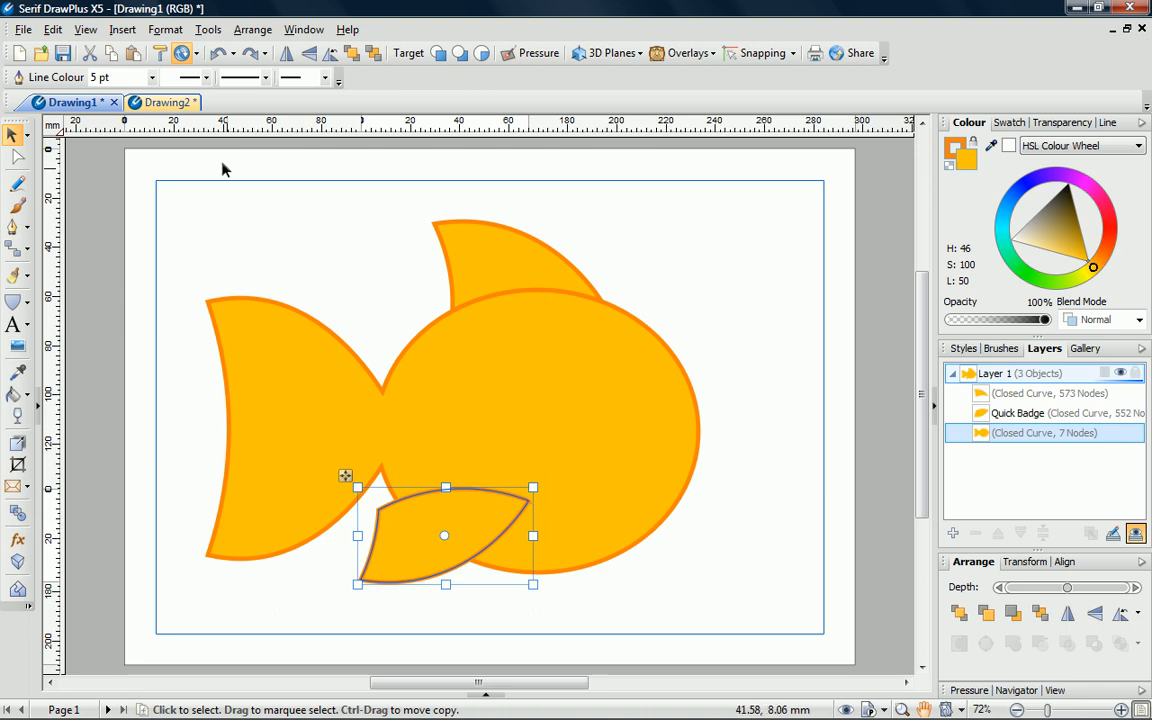
# In Drawing2, switch to the Shape Builder tool to split the top fin.
pyautogui.click(155, 102)
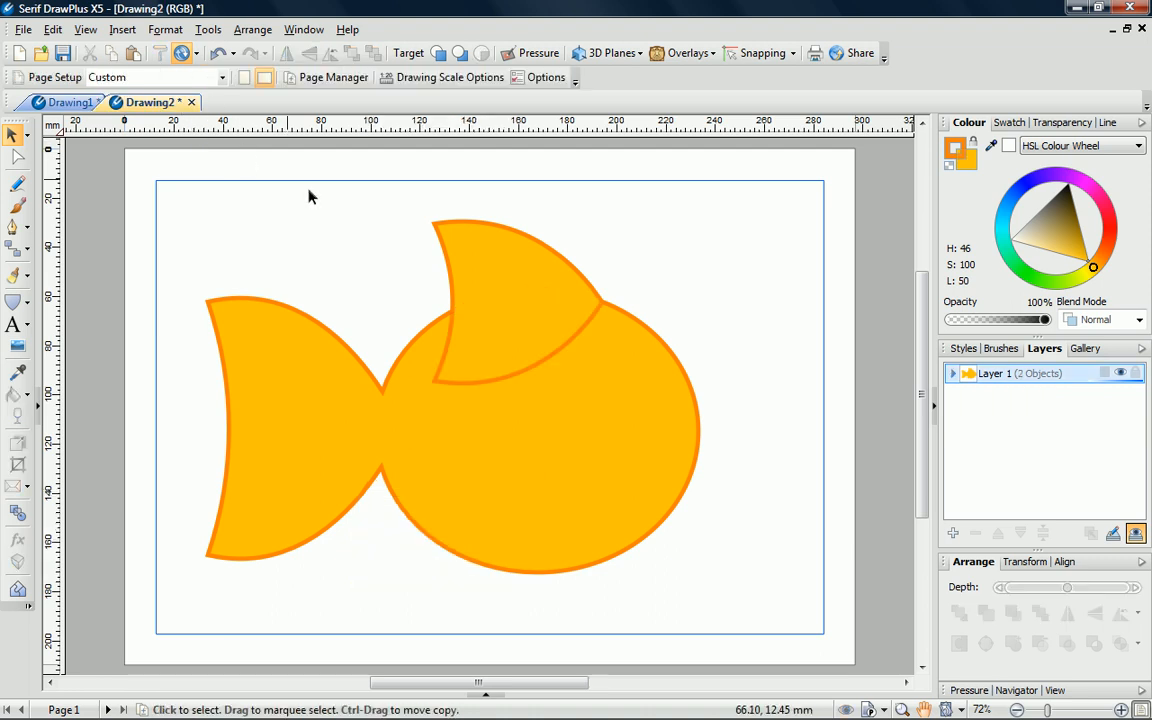
pyautogui.click(952, 373)
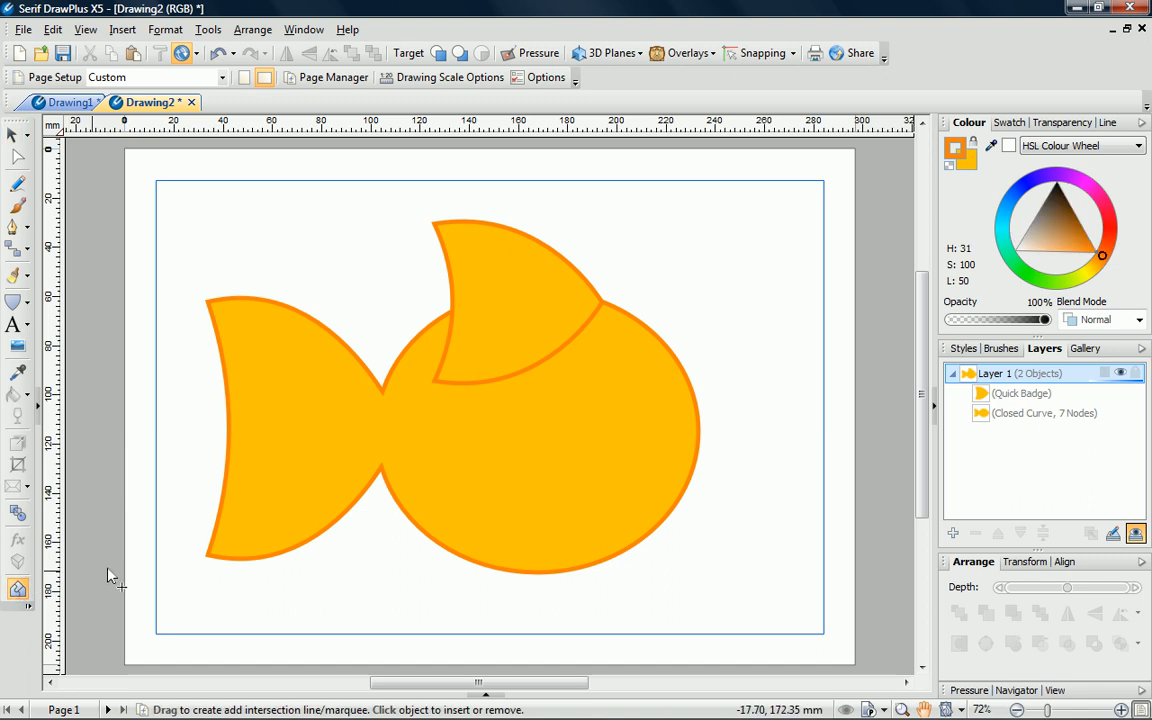
pyautogui.moveTo(520, 360)
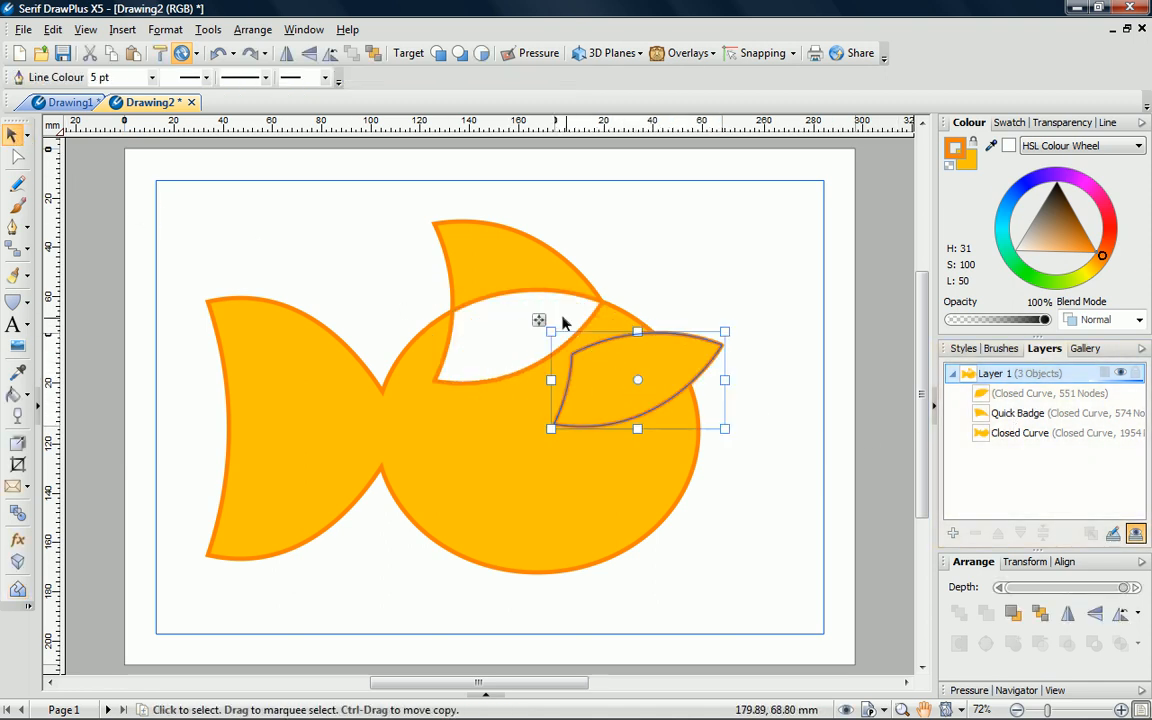
pyautogui.moveTo(537, 369)
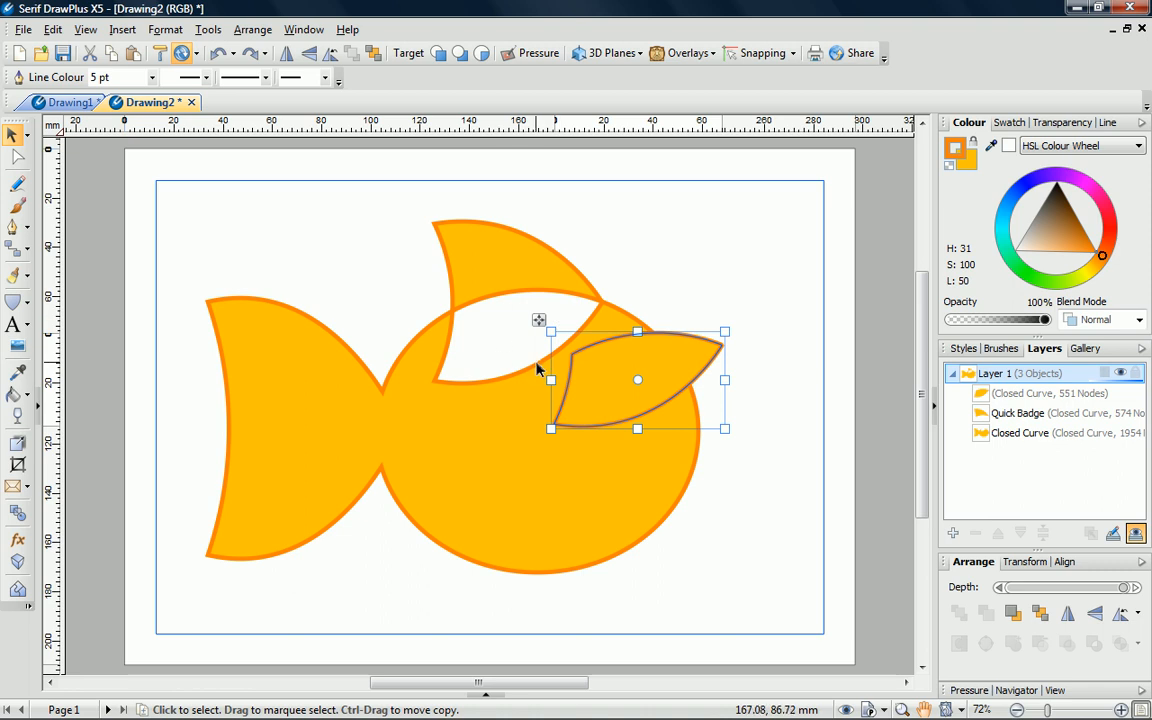
pyautogui.moveTo(565, 398)
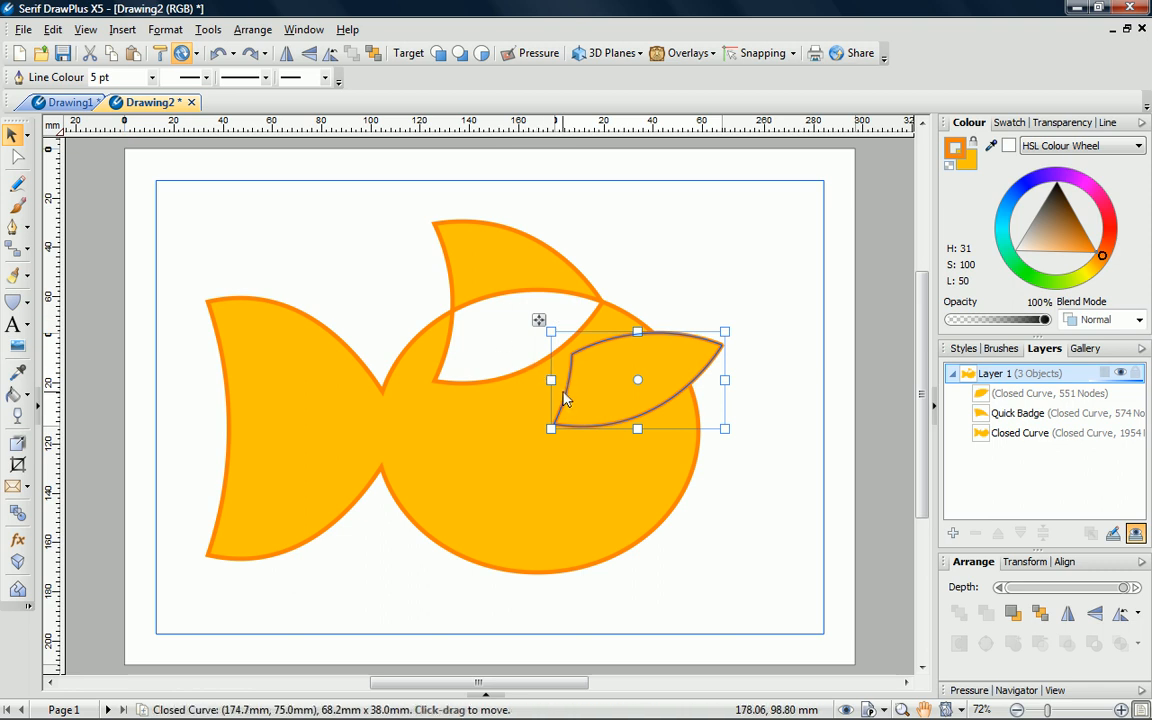
pyautogui.moveTo(565, 395)
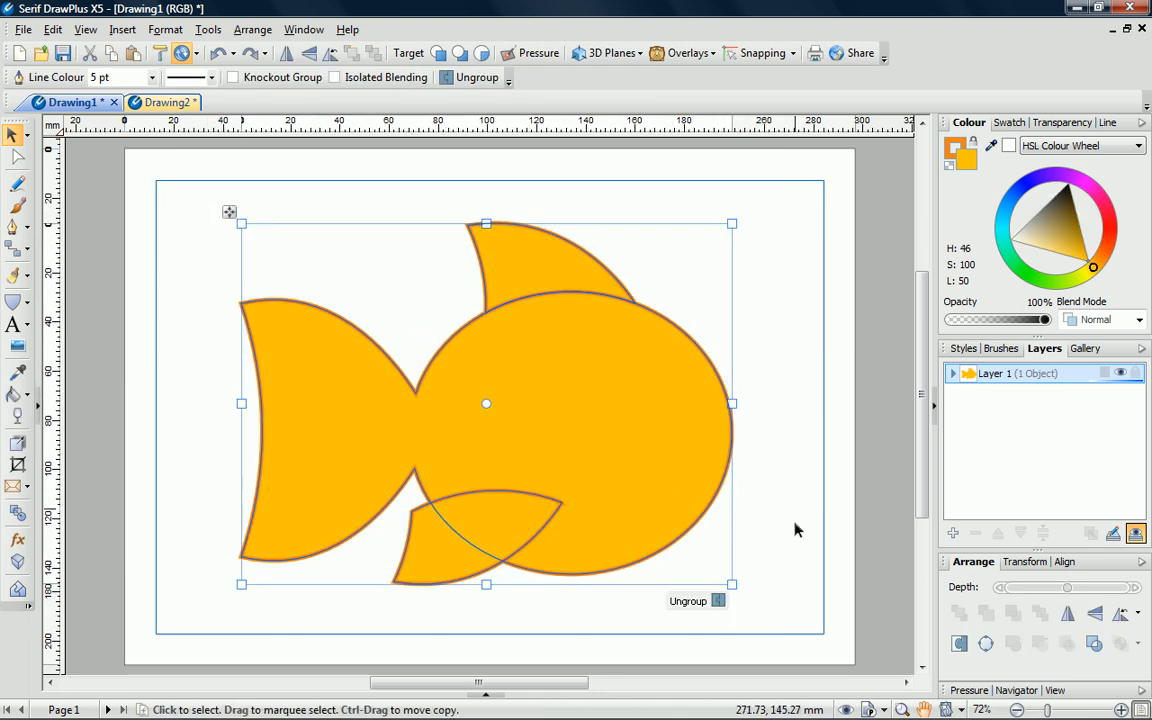
pyautogui.moveTo(783, 531)
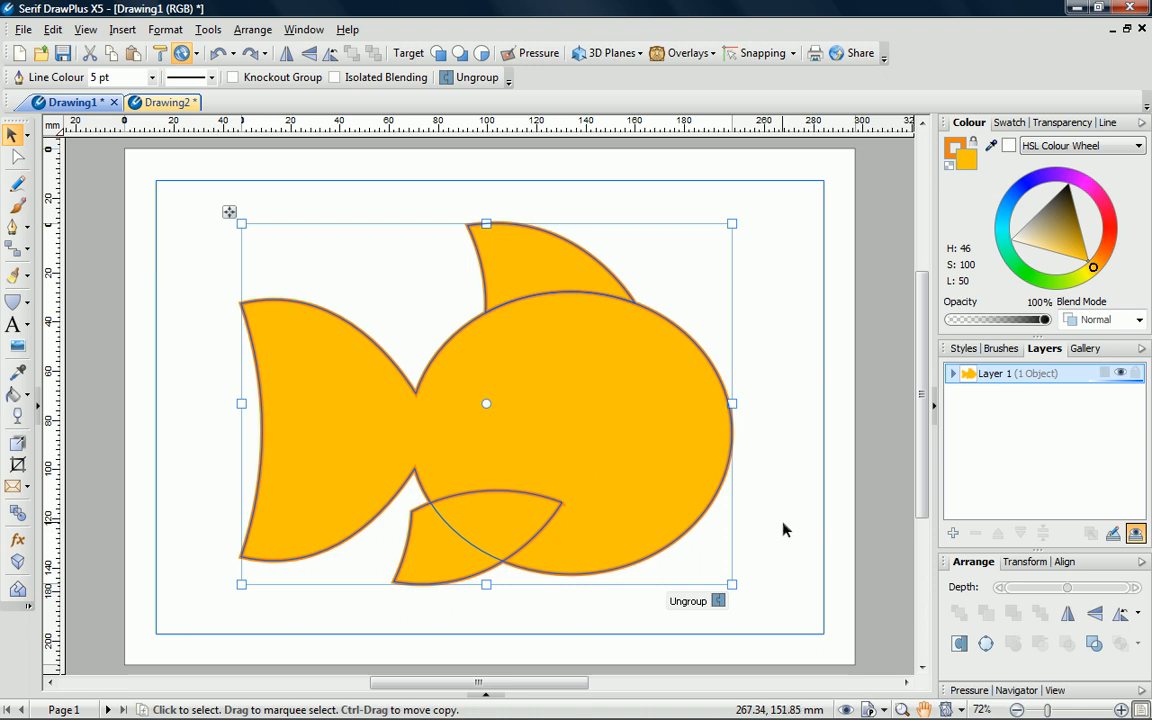
pyautogui.moveTo(17, 302)
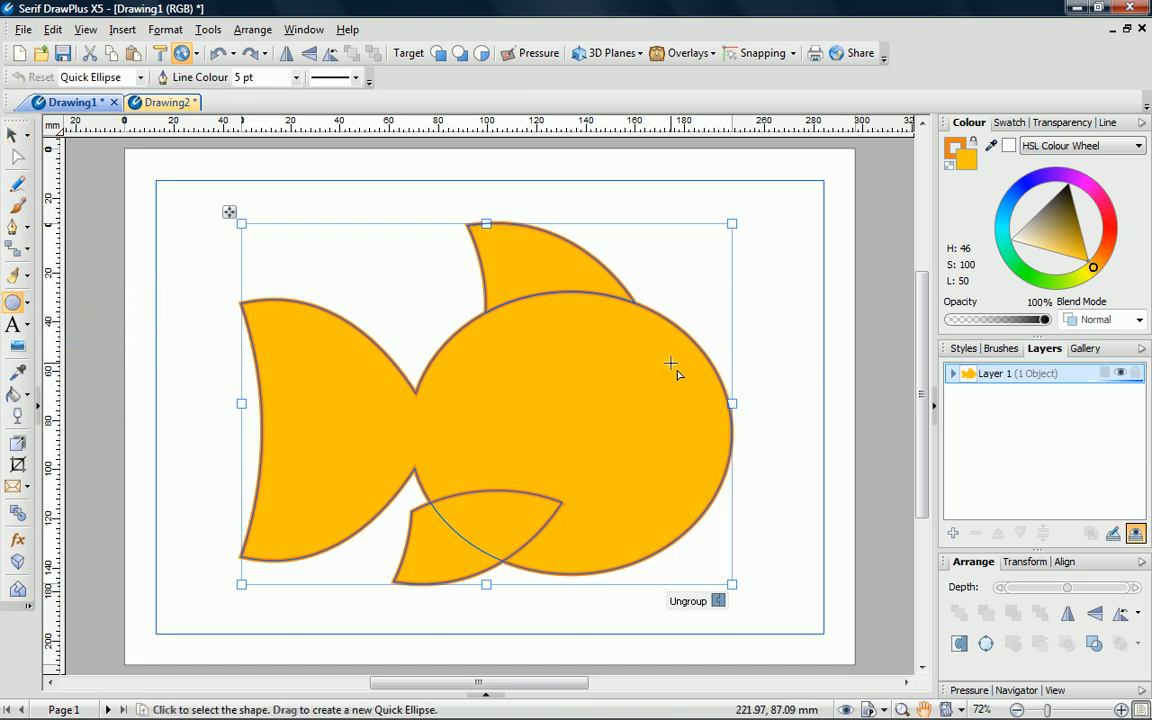
# Draw a round eye on the fish's head and fill it white.
pyautogui.moveTo(670, 360); pyautogui.dragTo(725, 410)
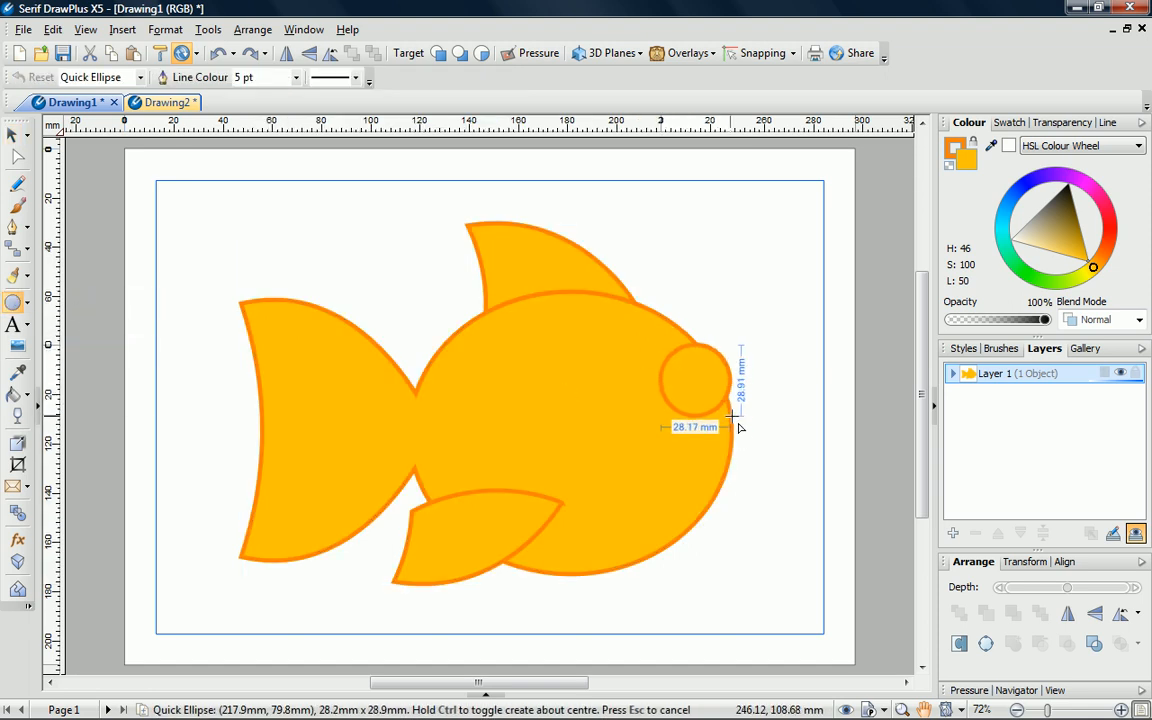
pyautogui.moveTo(660, 347); pyautogui.dragTo(740, 423)
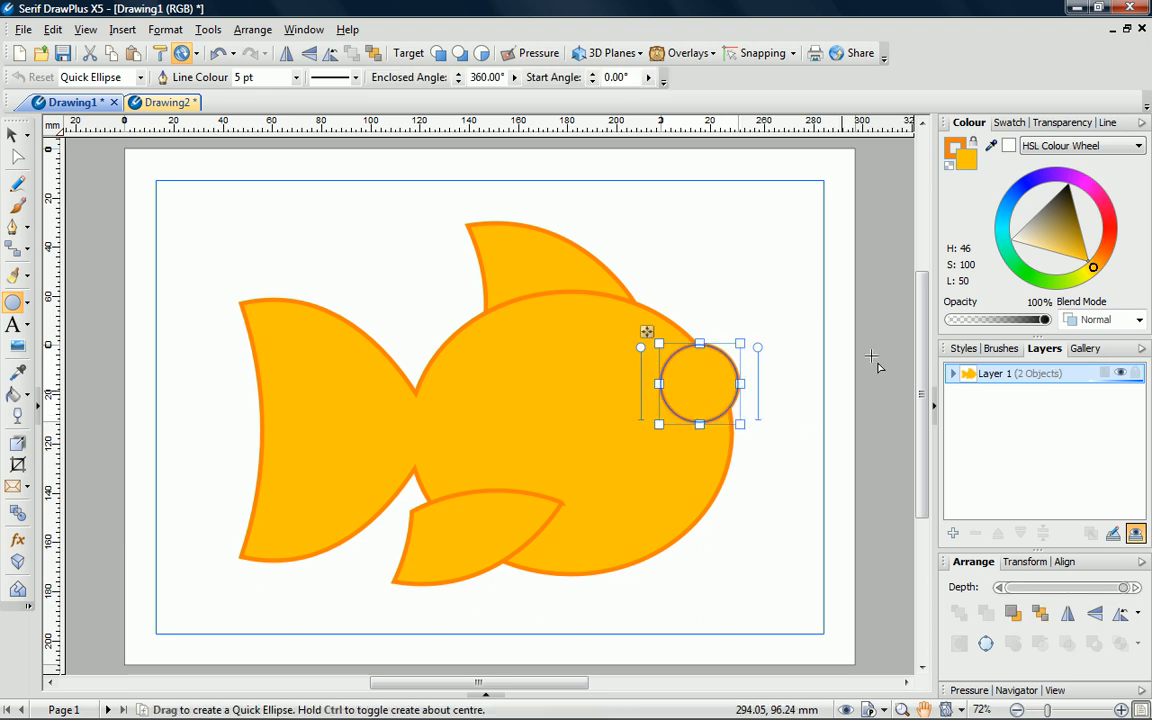
pyautogui.moveTo(968, 158)
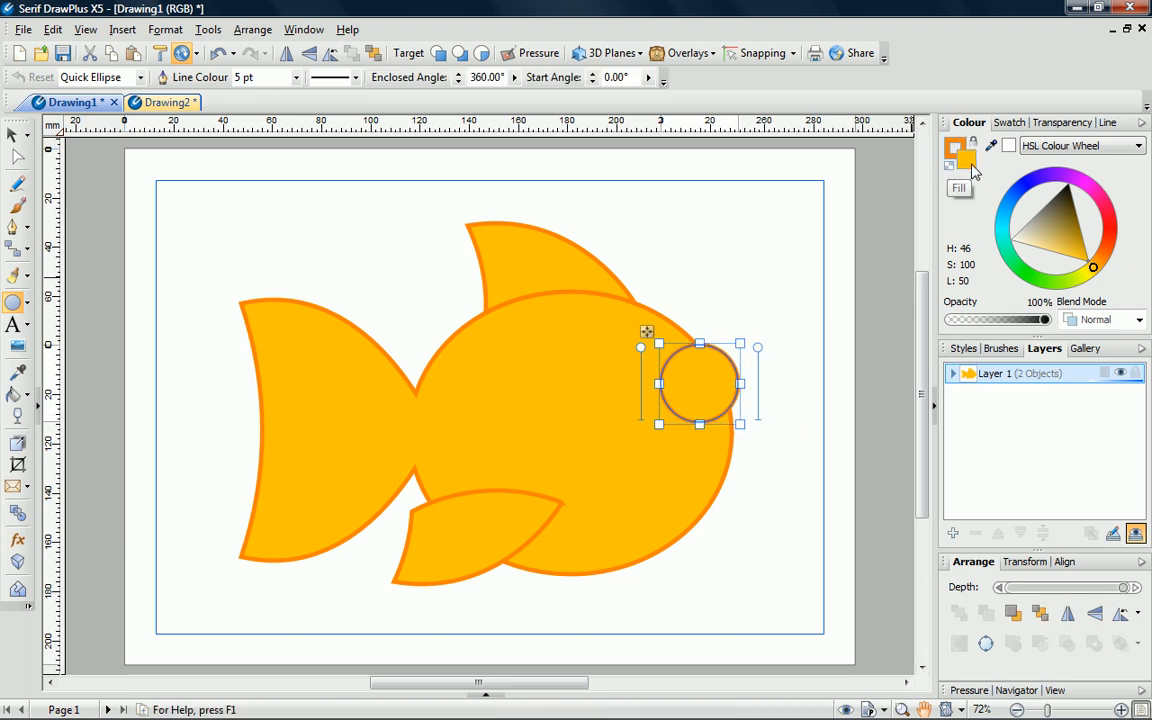
pyautogui.click(1013, 264)
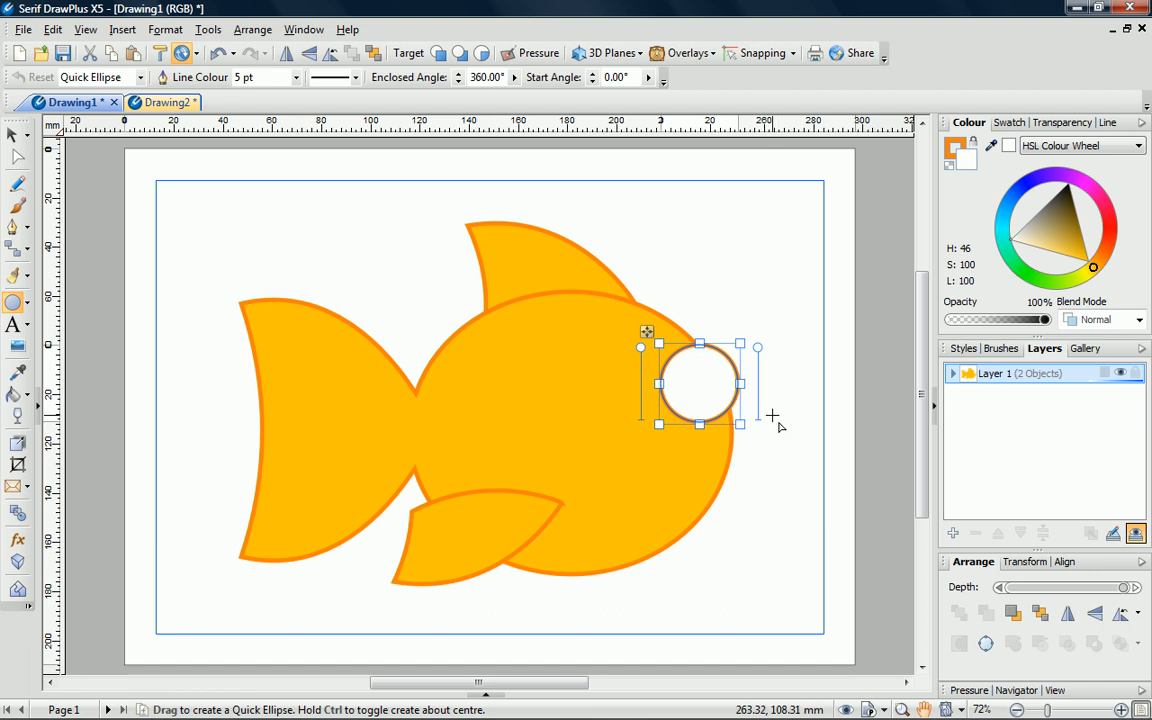
pyautogui.moveTo(715, 393)
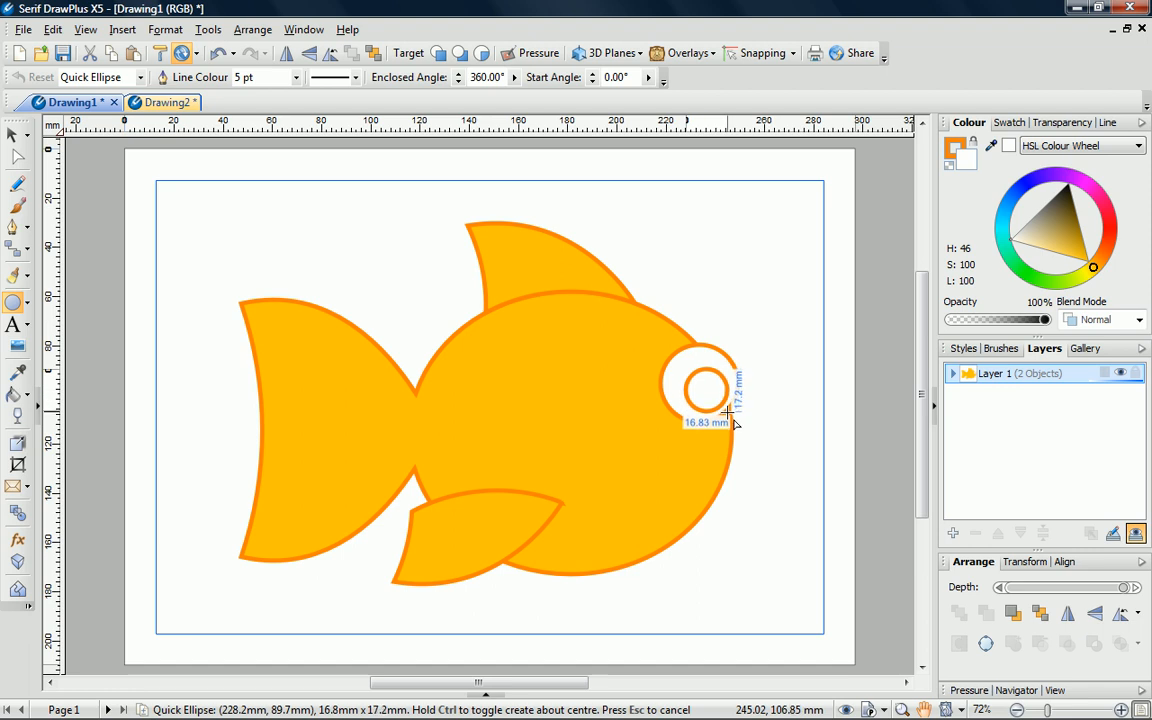
# Draw a small black pie-shaped pupil with a wedge cut out inside the white eye.
pyautogui.moveTo(728, 414); pyautogui.dragTo(735, 420)
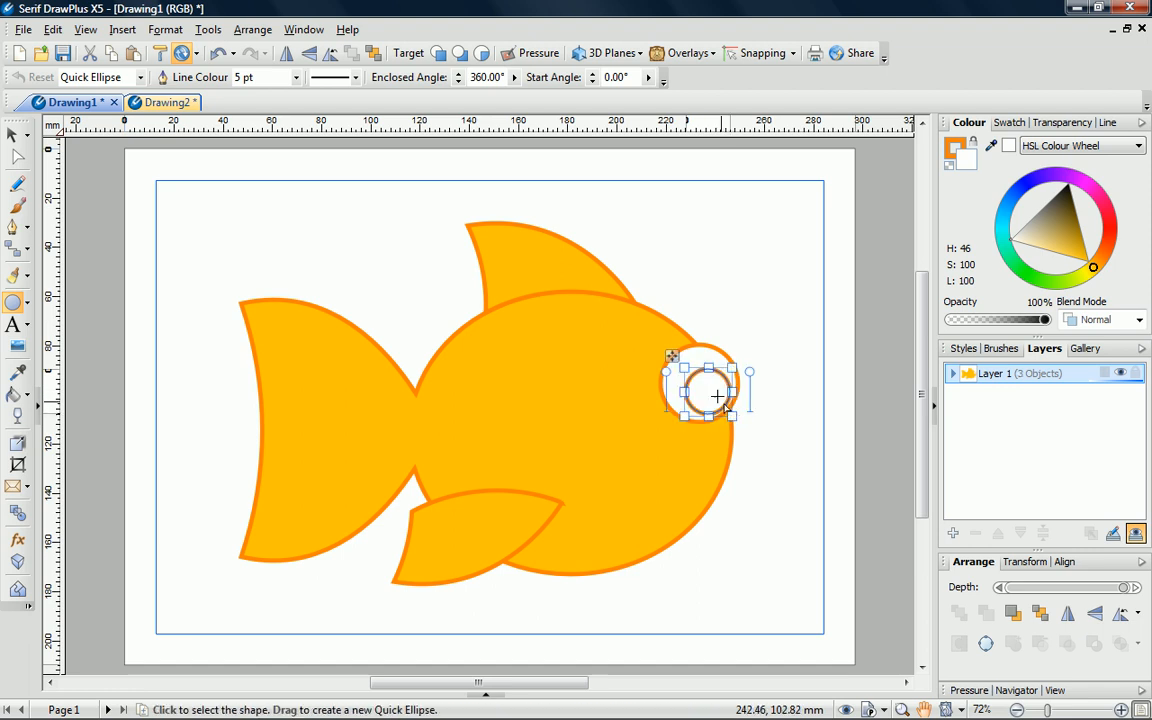
pyautogui.moveTo(668, 378)
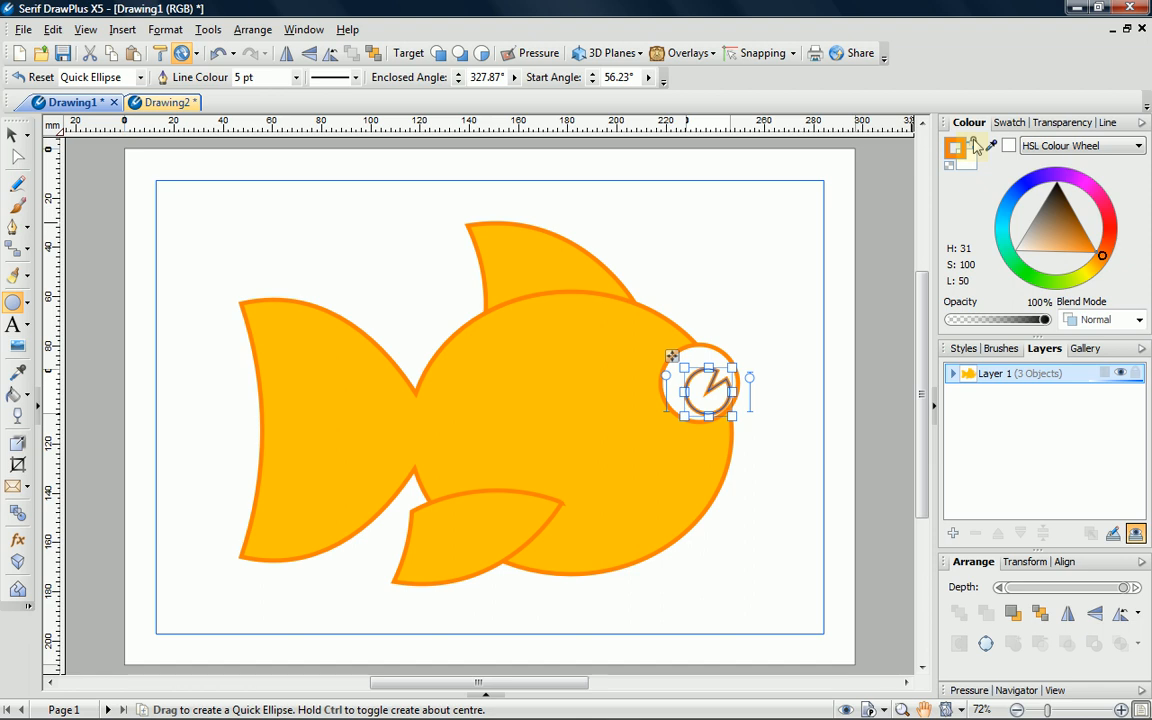
pyautogui.click(1058, 185)
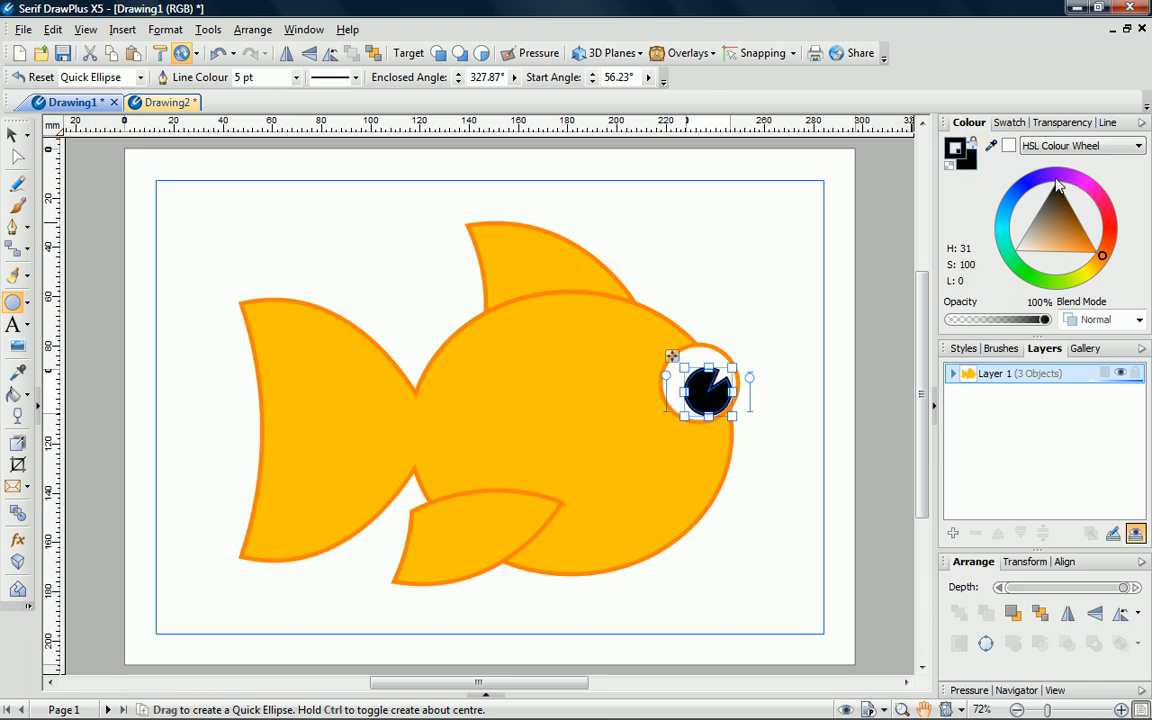
pyautogui.moveTo(968, 314)
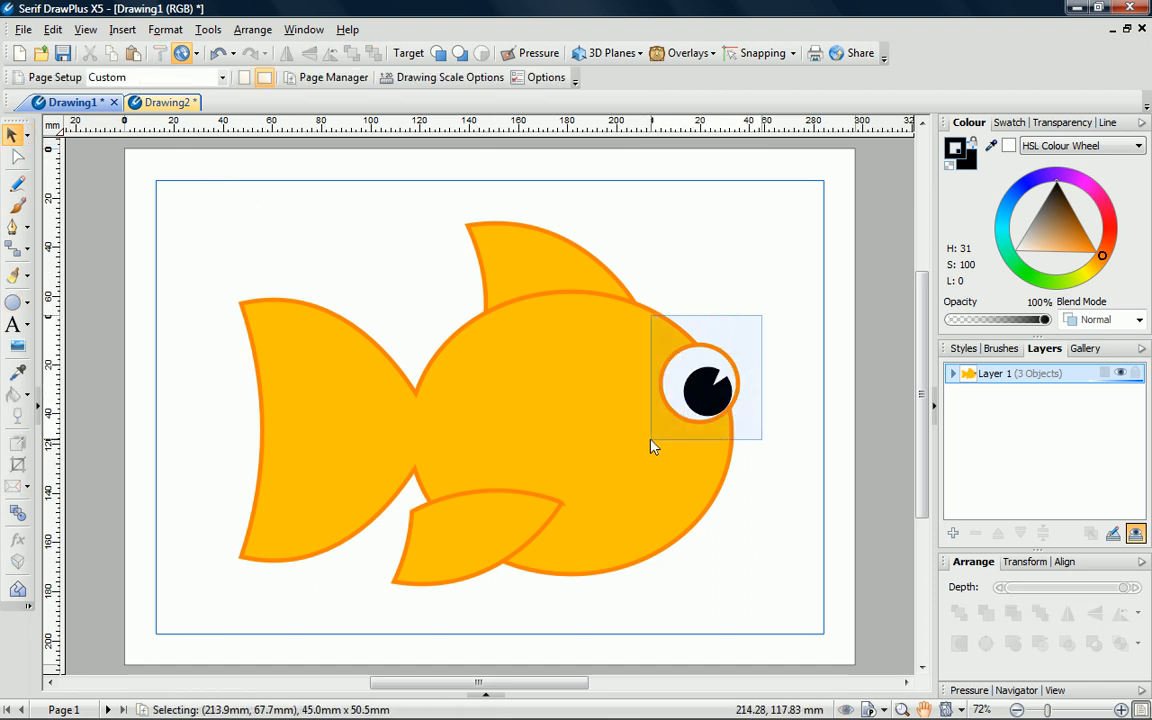
# Expand Layer 1 in the Layers tab to list the eye group and fish body group.
pyautogui.click(705, 385)
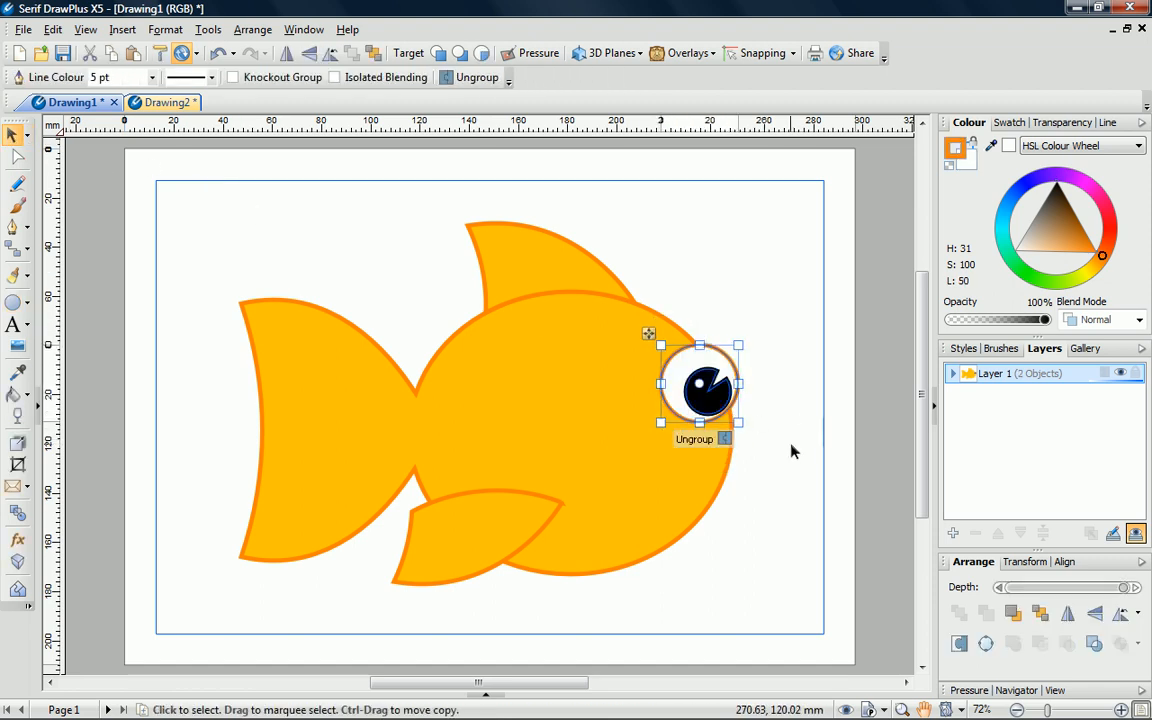
pyautogui.moveTo(797, 457)
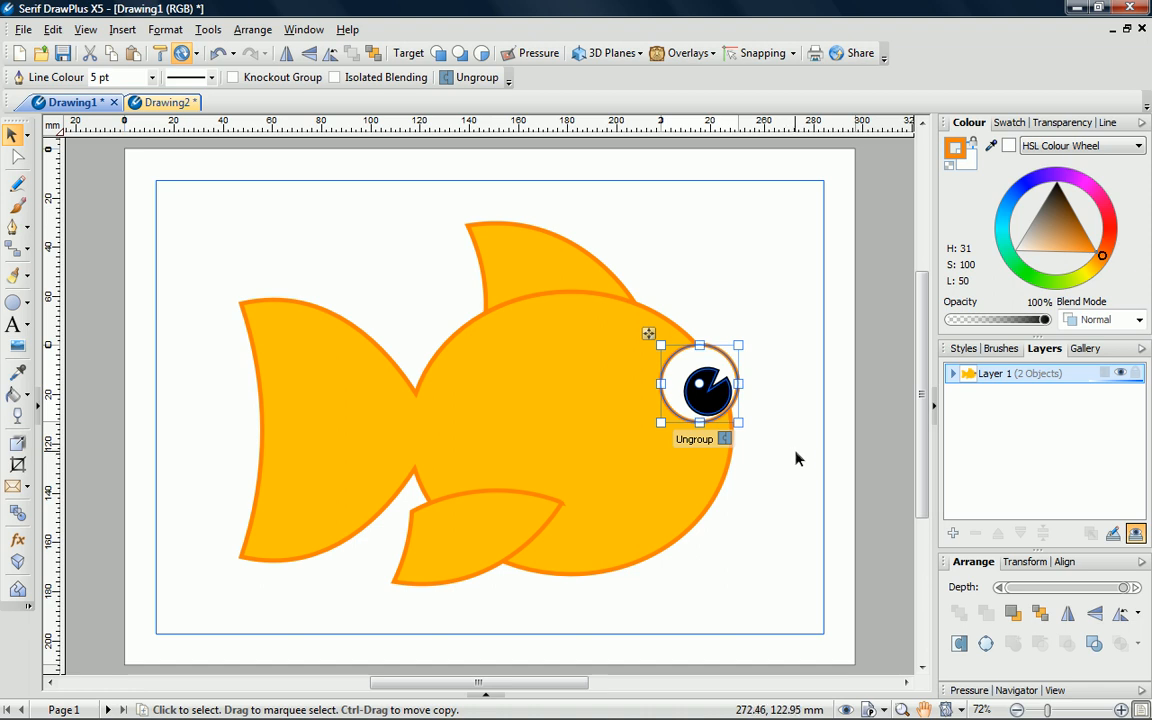
pyautogui.click(805, 465)
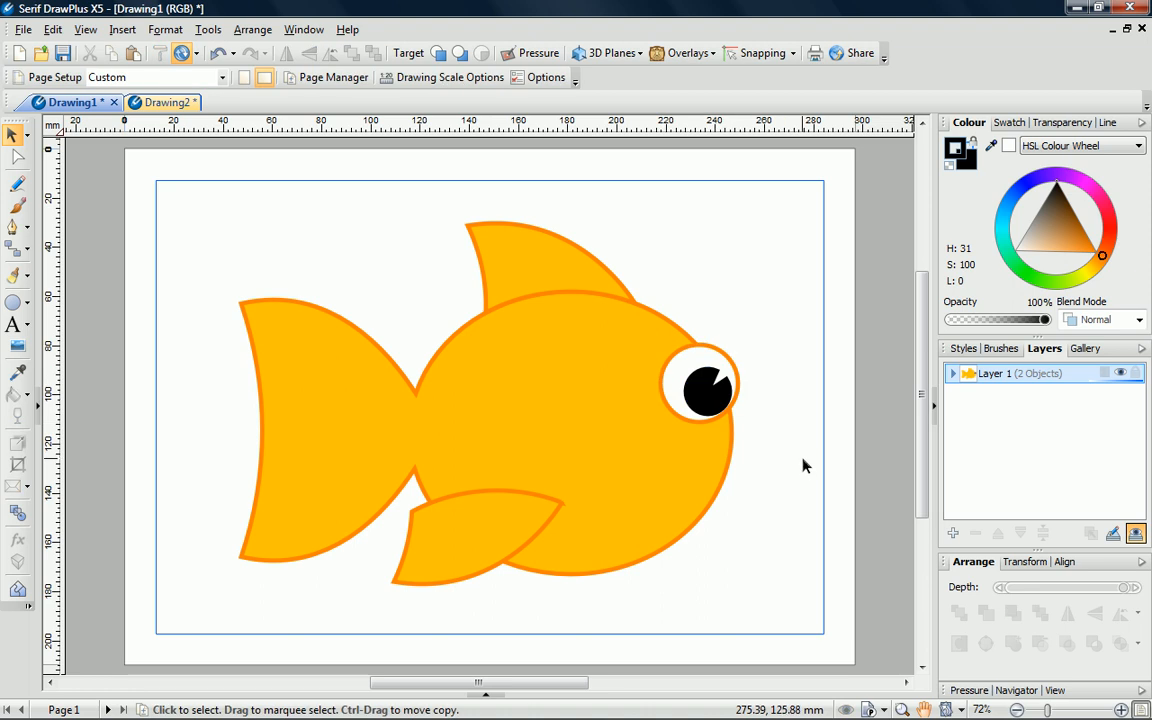
pyautogui.moveTo(810, 470)
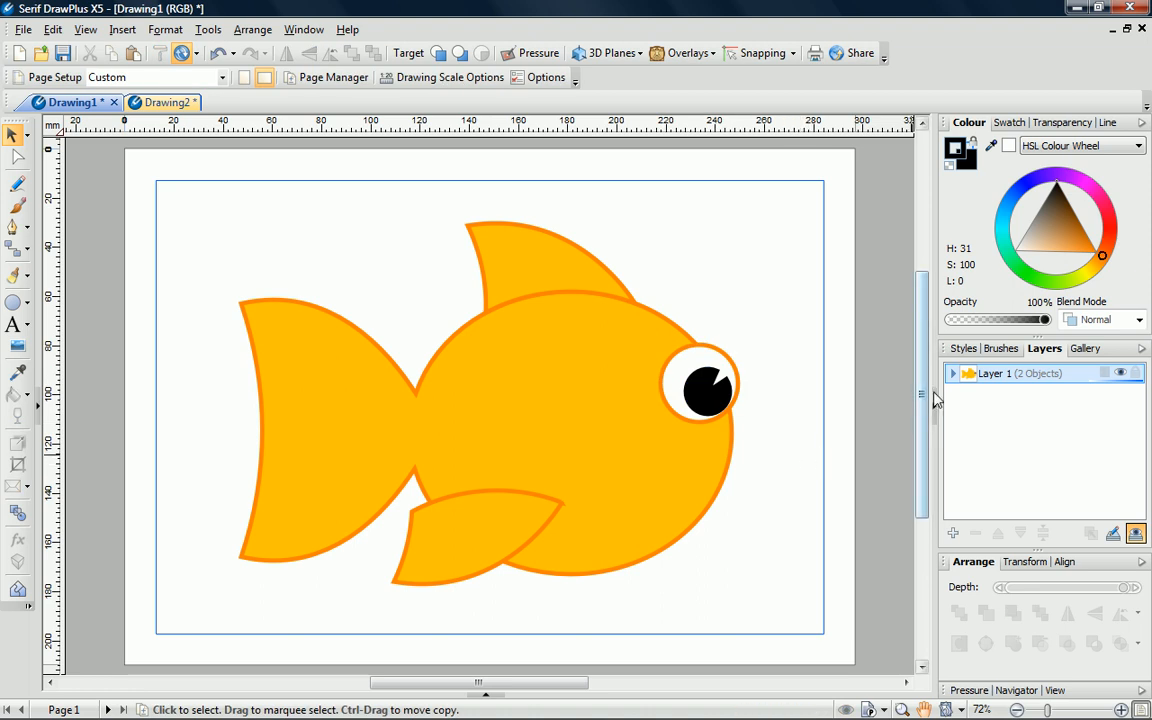
pyautogui.click(952, 373)
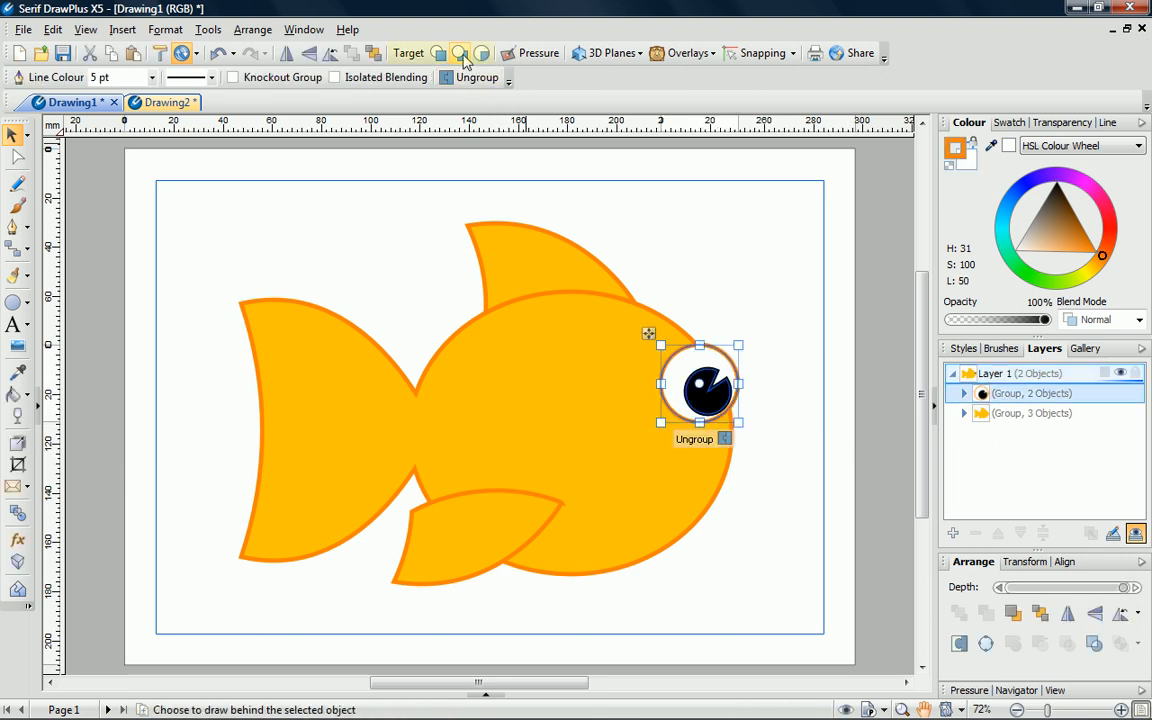
# With Draw Behind on, duplicate the eye group slightly right as a second eye.
pyautogui.click(437, 53)
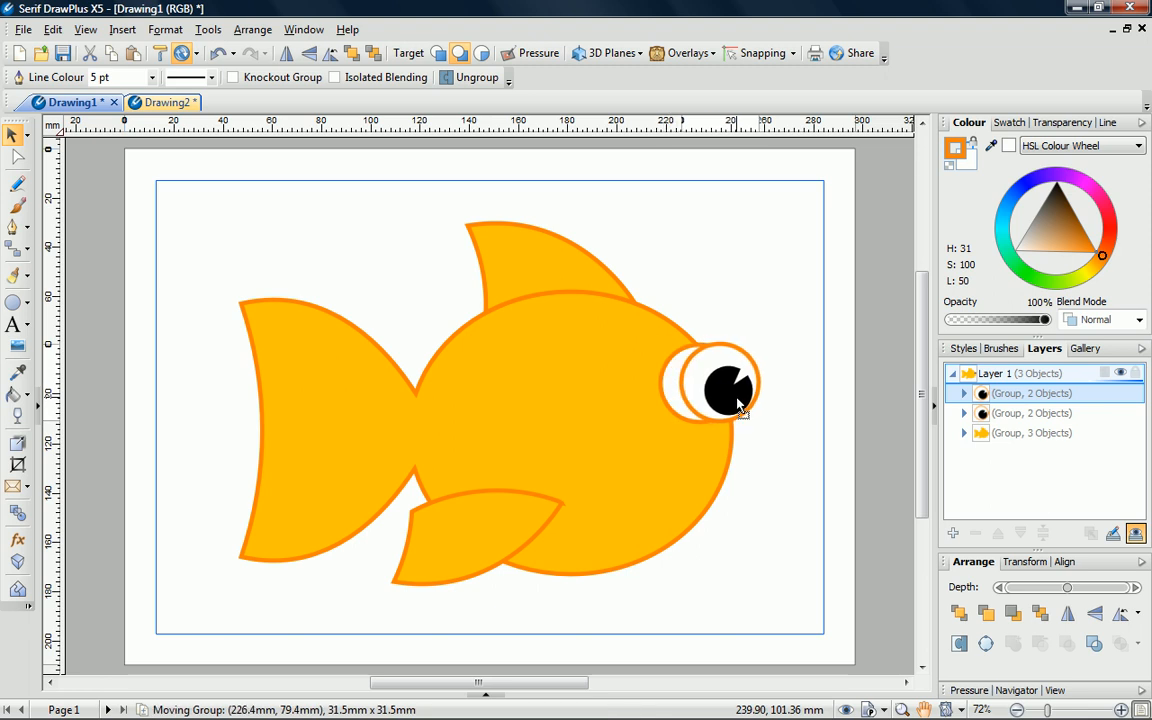
pyautogui.moveTo(735, 390); pyautogui.dragTo(765, 415)
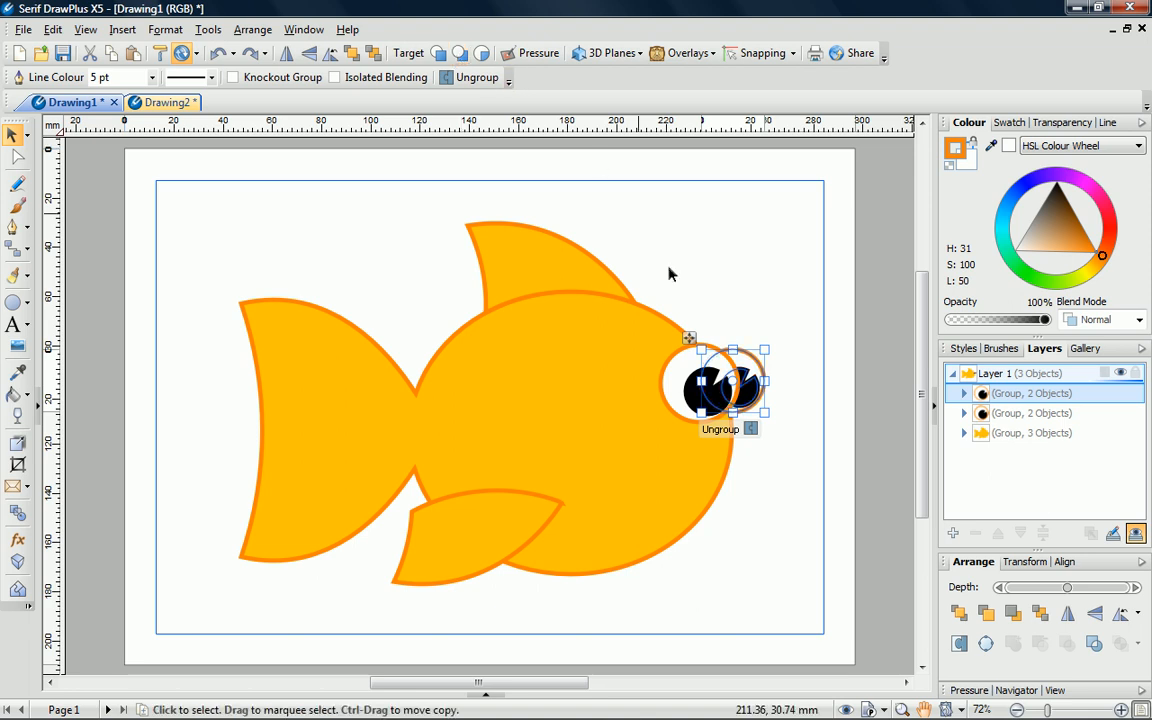
pyautogui.click(800, 466)
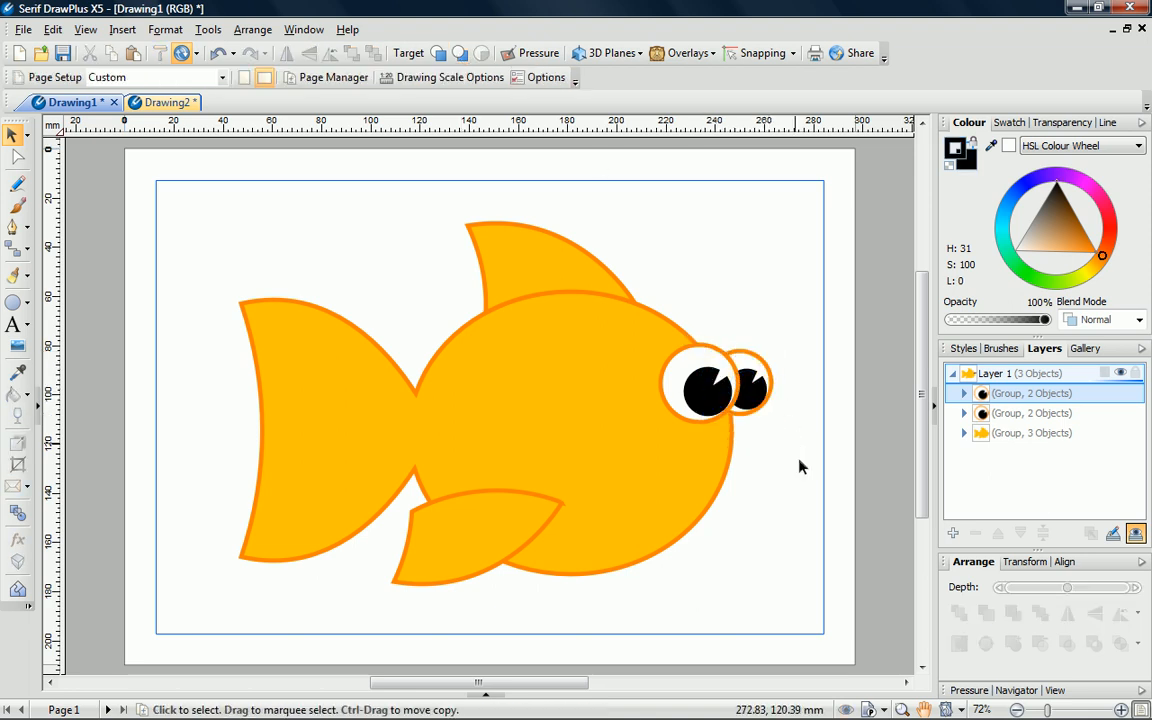
pyautogui.click(14, 302)
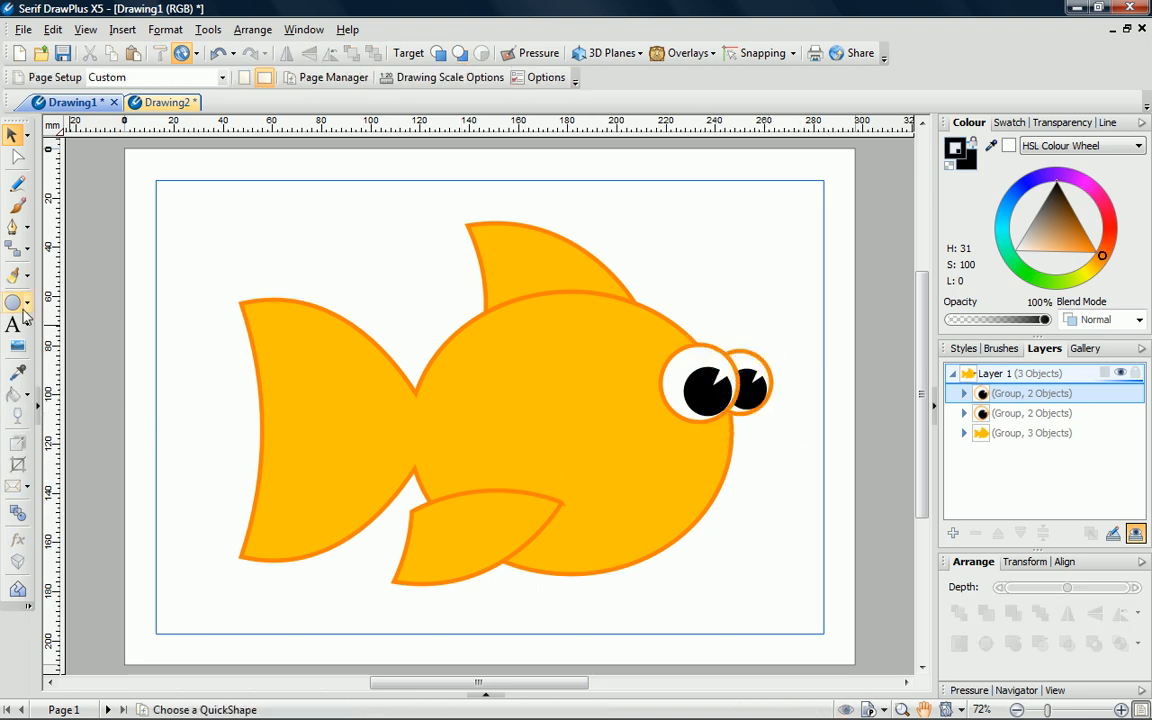
# Draw a black oval mouth on the fish's lower face below the eyes.
pyautogui.click(18, 302)
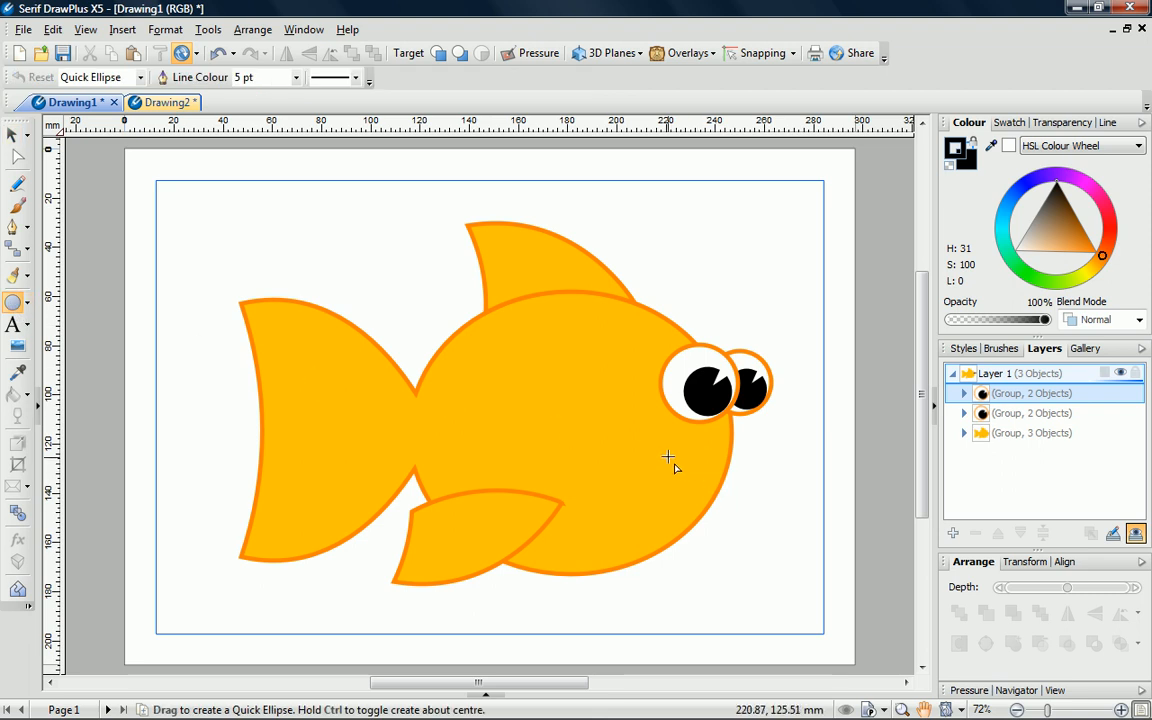
pyautogui.moveTo(655, 450); pyautogui.dragTo(705, 510)
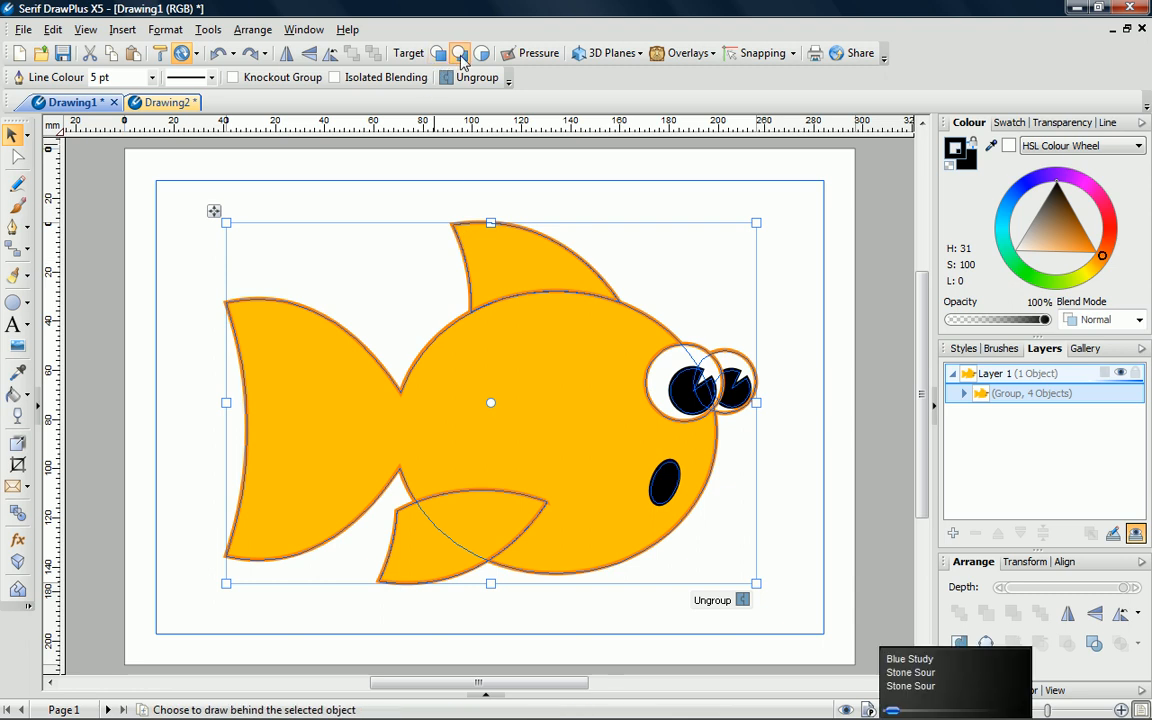
# Draw a page-covering rectangle behind the fish and fill it with a soft muted blue.
pyautogui.click(17, 302)
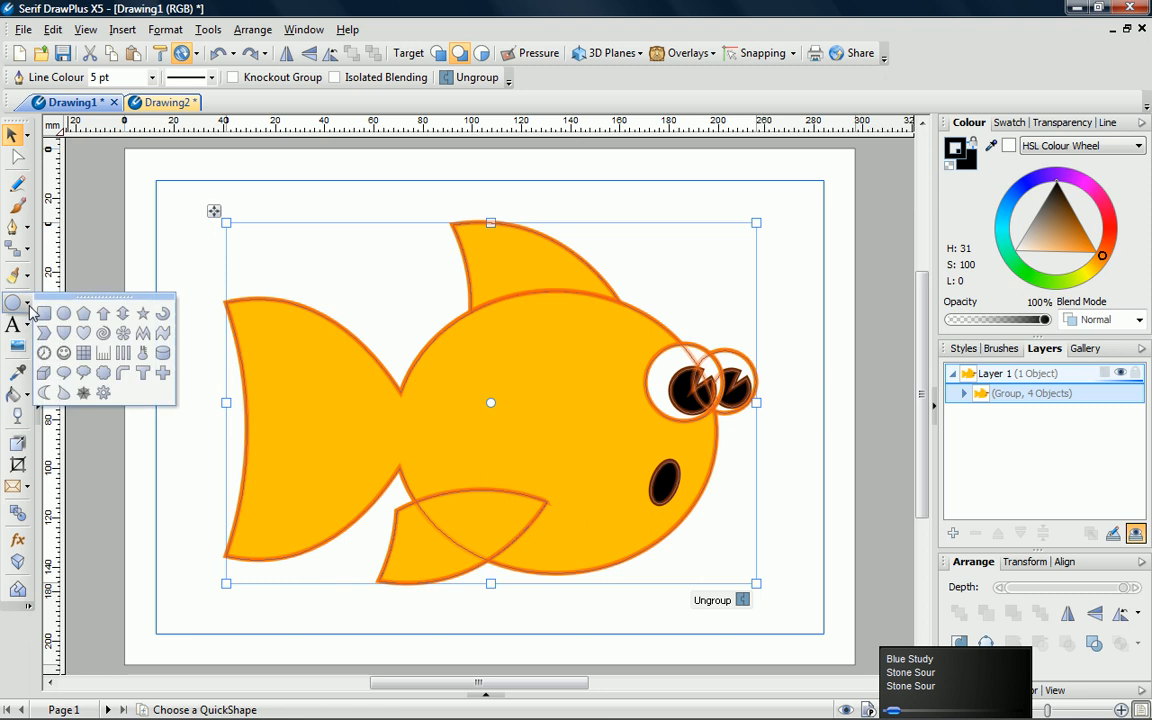
pyautogui.moveTo(155, 185); pyautogui.dragTo(305, 290)
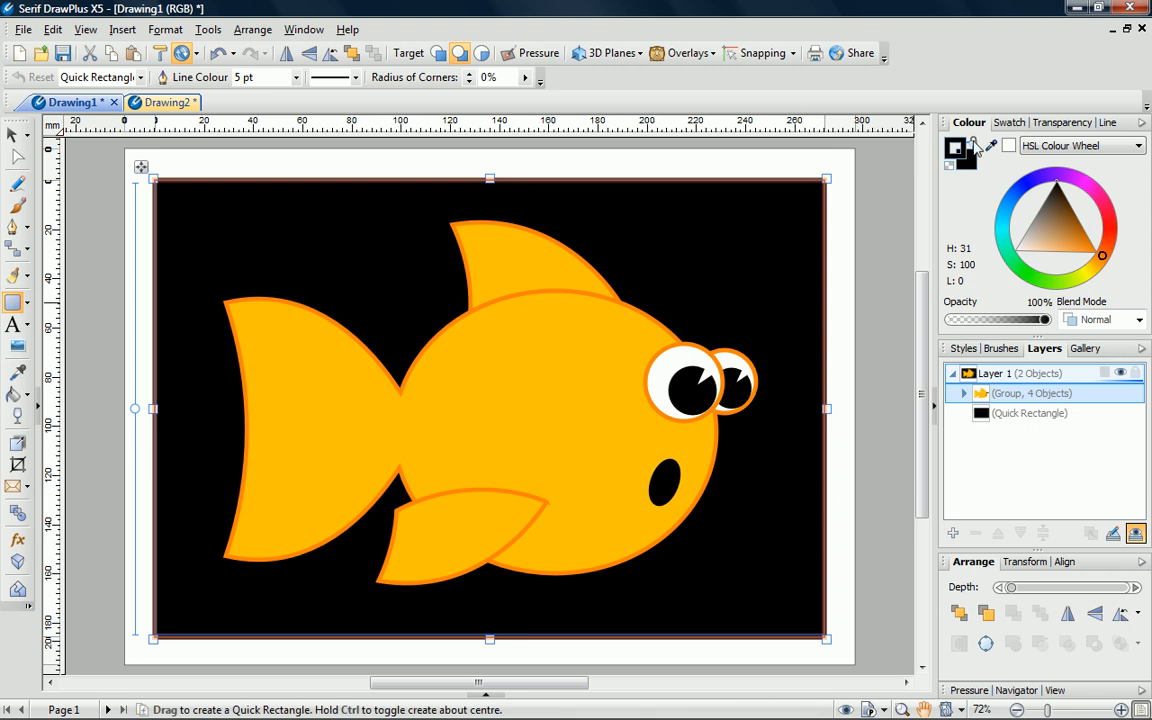
pyautogui.click(1011, 207)
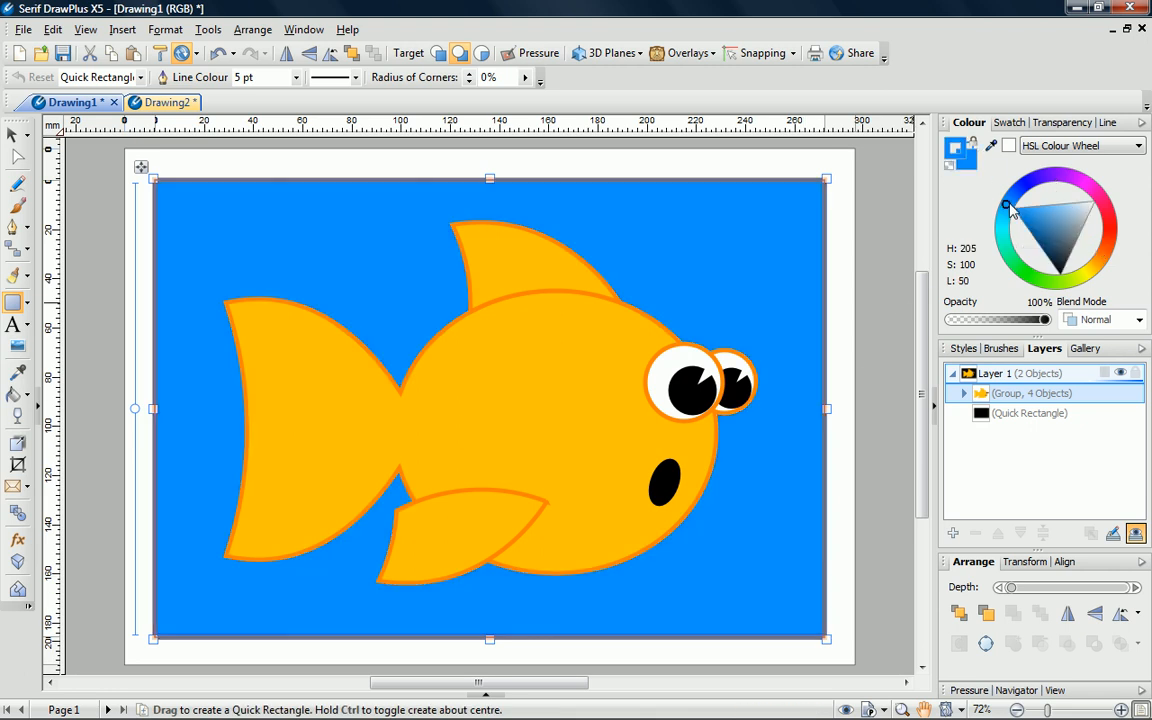
pyautogui.moveTo(1007, 205); pyautogui.dragTo(1005, 203)
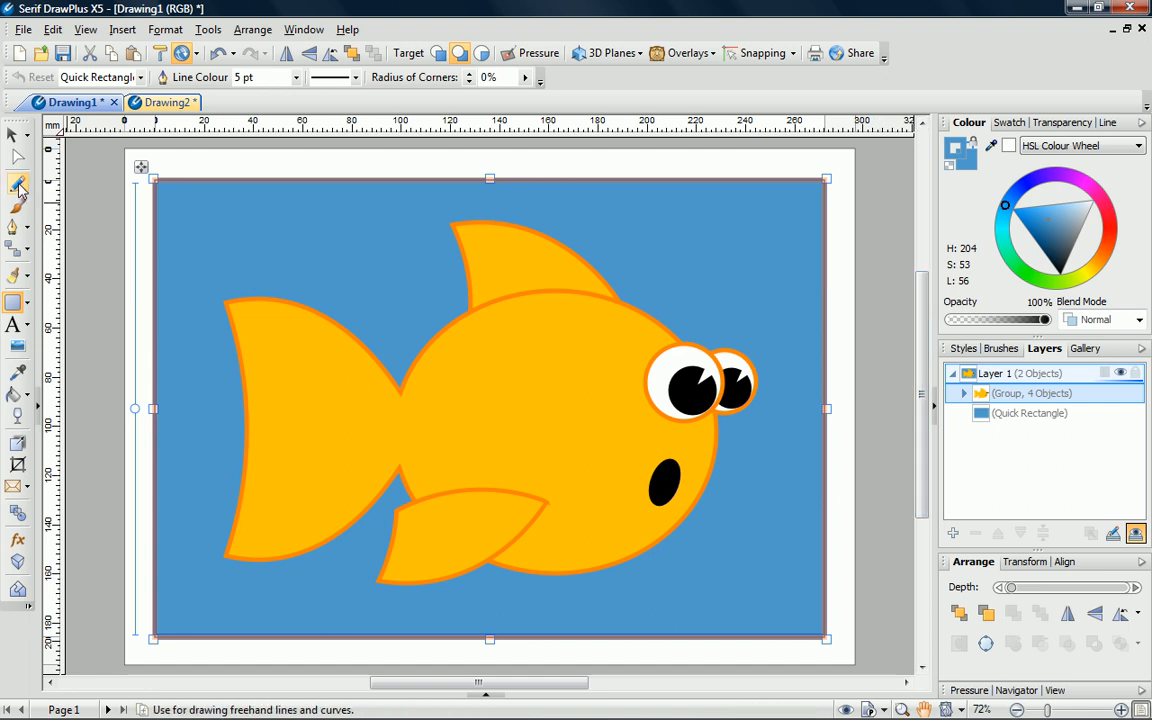
# Set the Pencil tool to draw in front, with the swatch palette shown for orange.
pyautogui.click(18, 183)
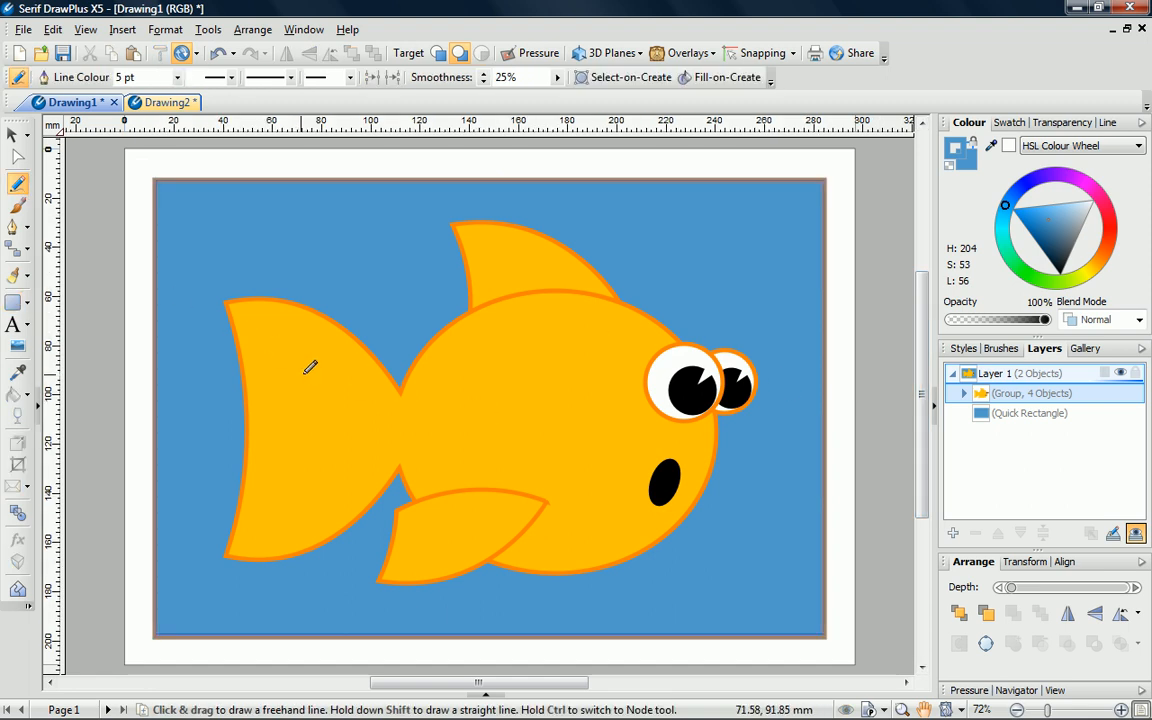
pyautogui.click(460, 53)
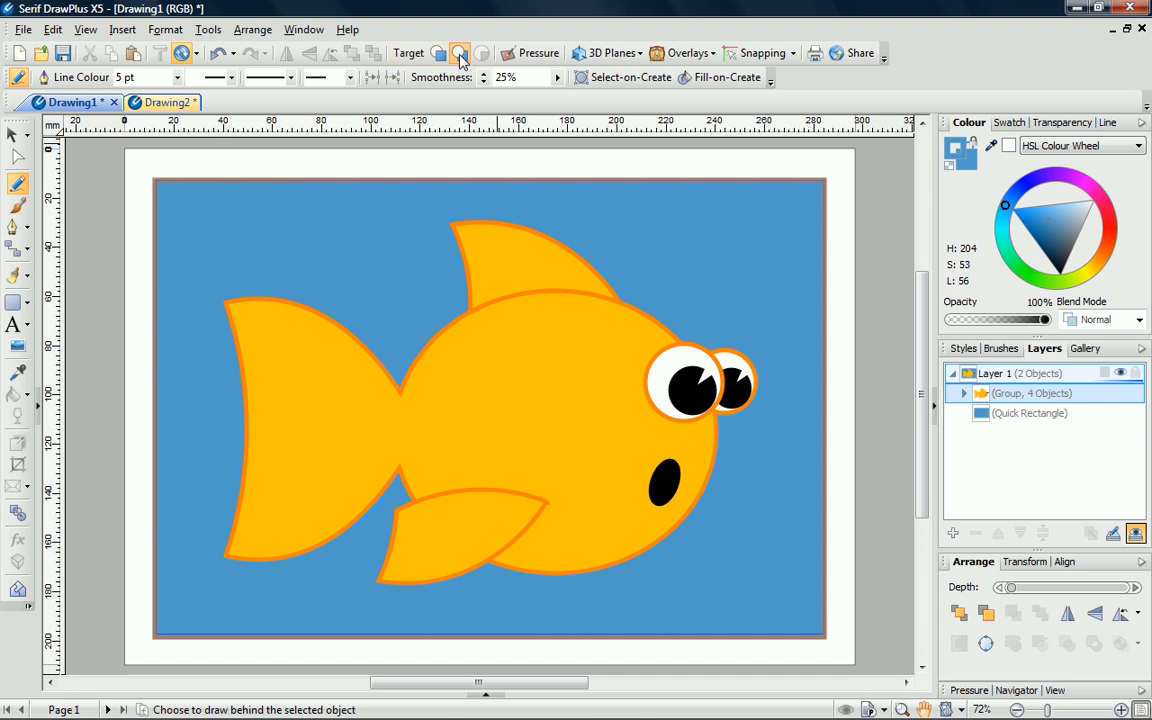
pyautogui.click(459, 53)
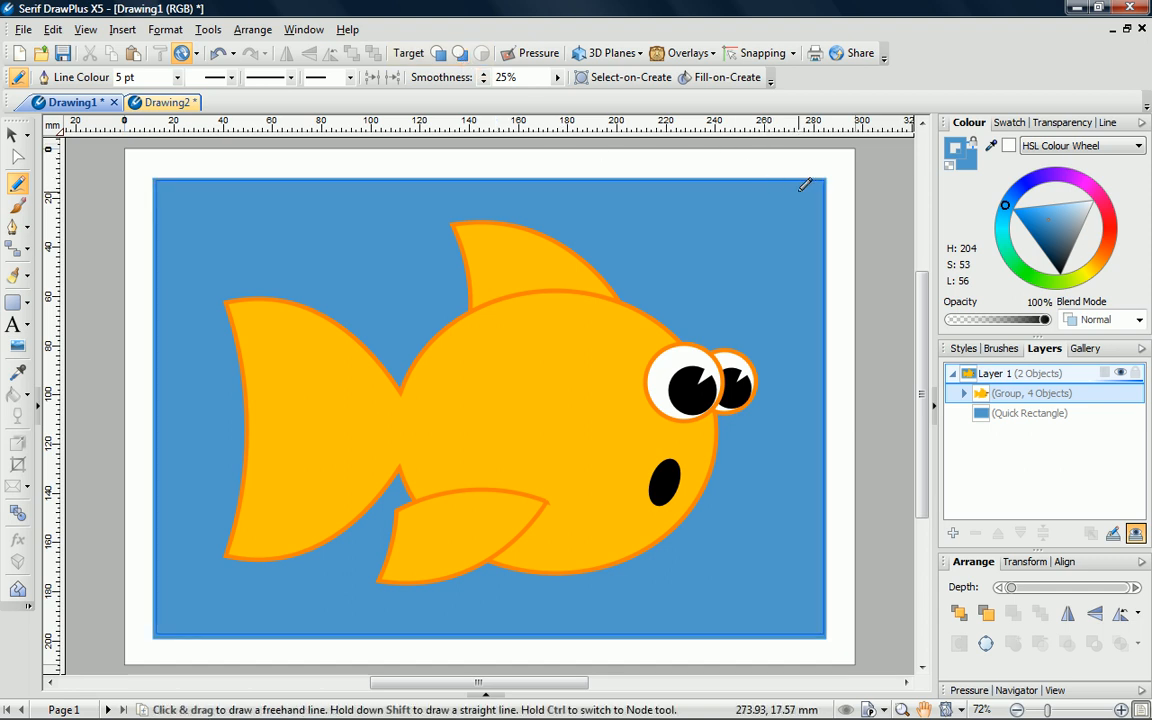
pyautogui.moveTo(950, 197)
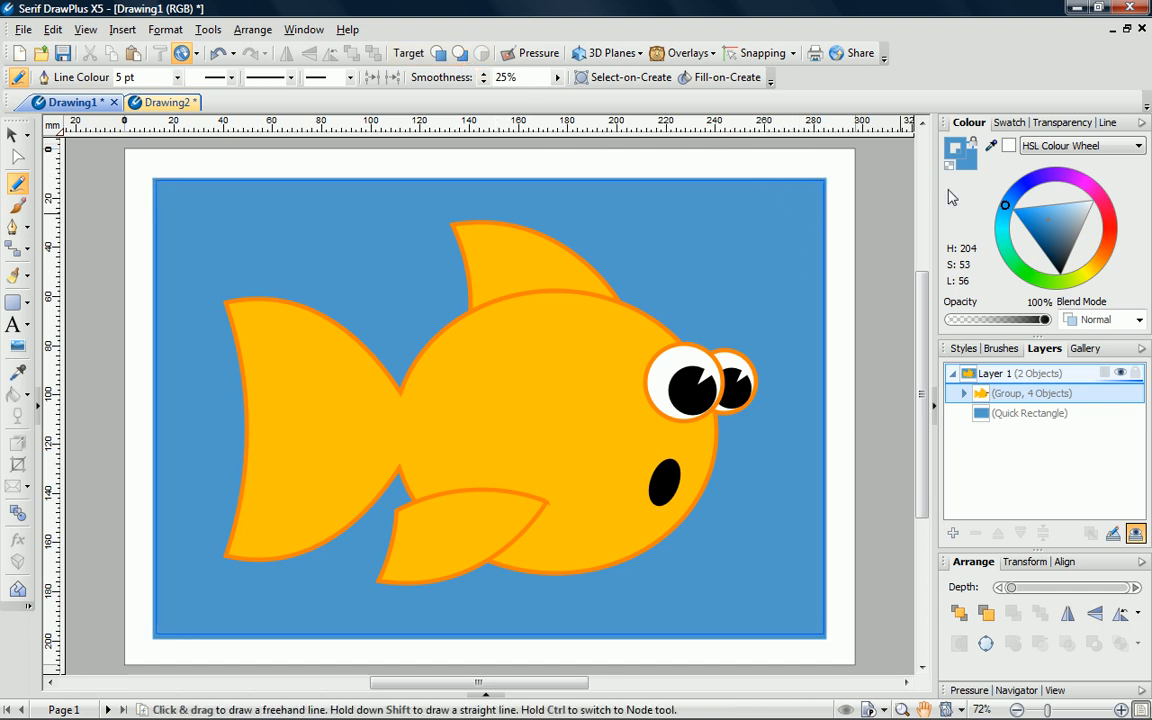
pyautogui.click(1006, 122)
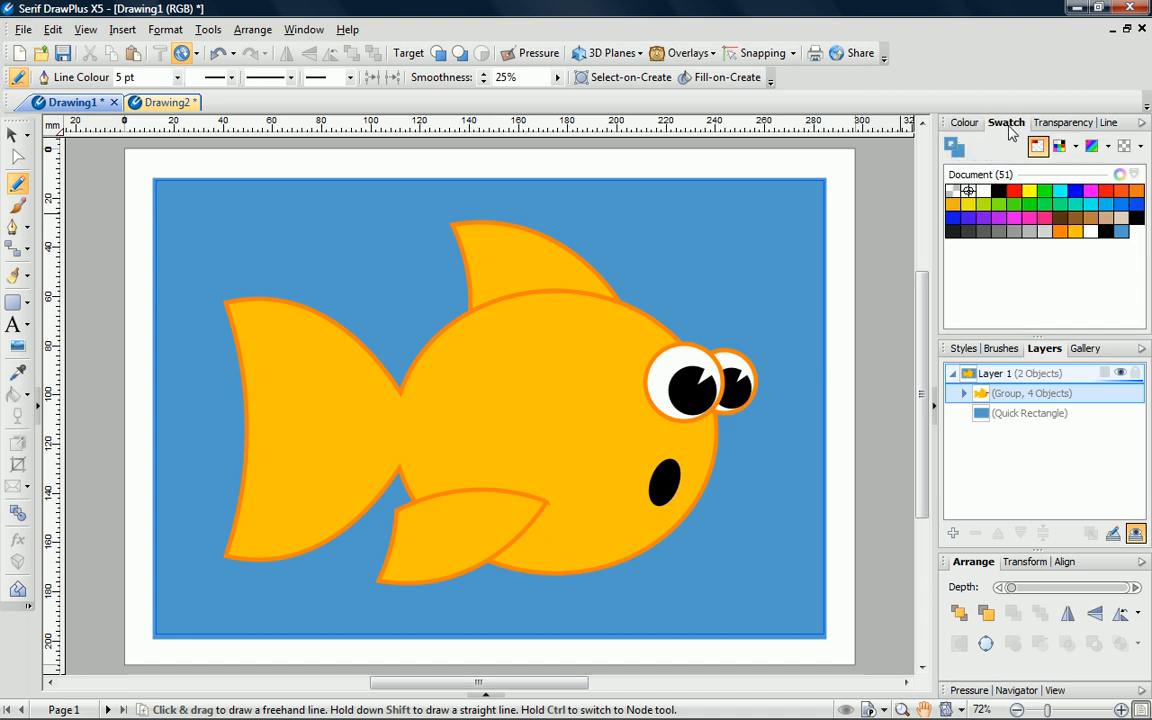
pyautogui.moveTo(1069, 238)
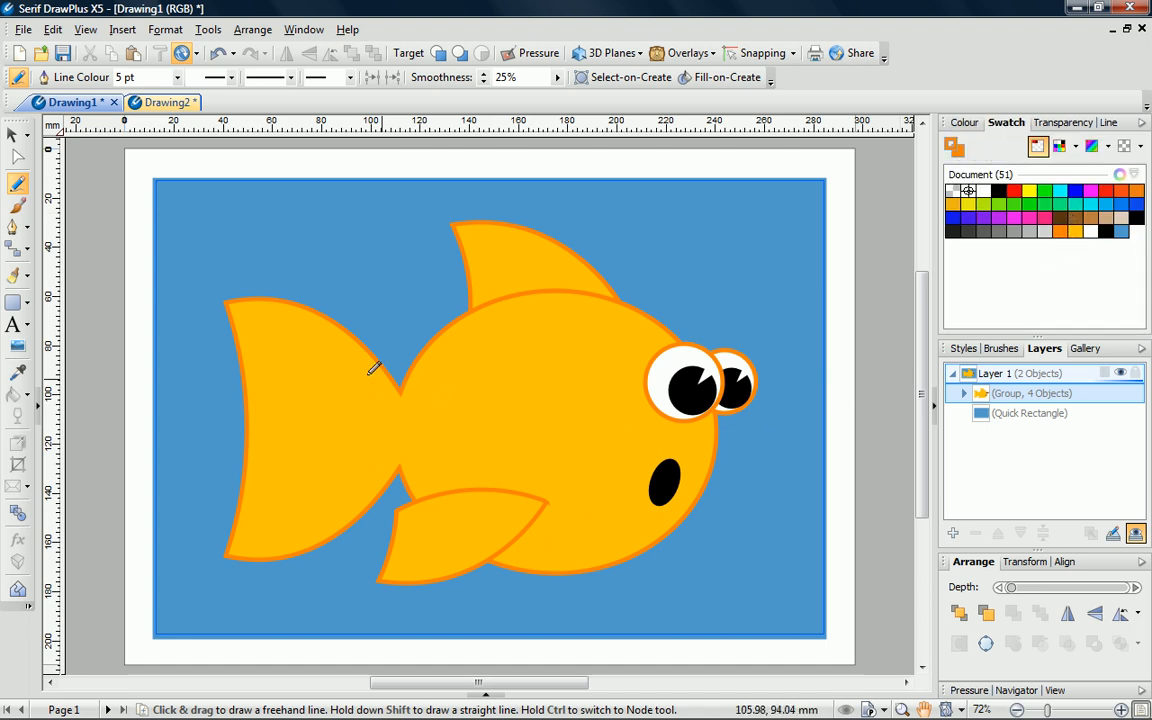
# Draw an orange freehand stroke across the tail as a fin ray.
pyautogui.moveTo(290, 362); pyautogui.dragTo(380, 415)
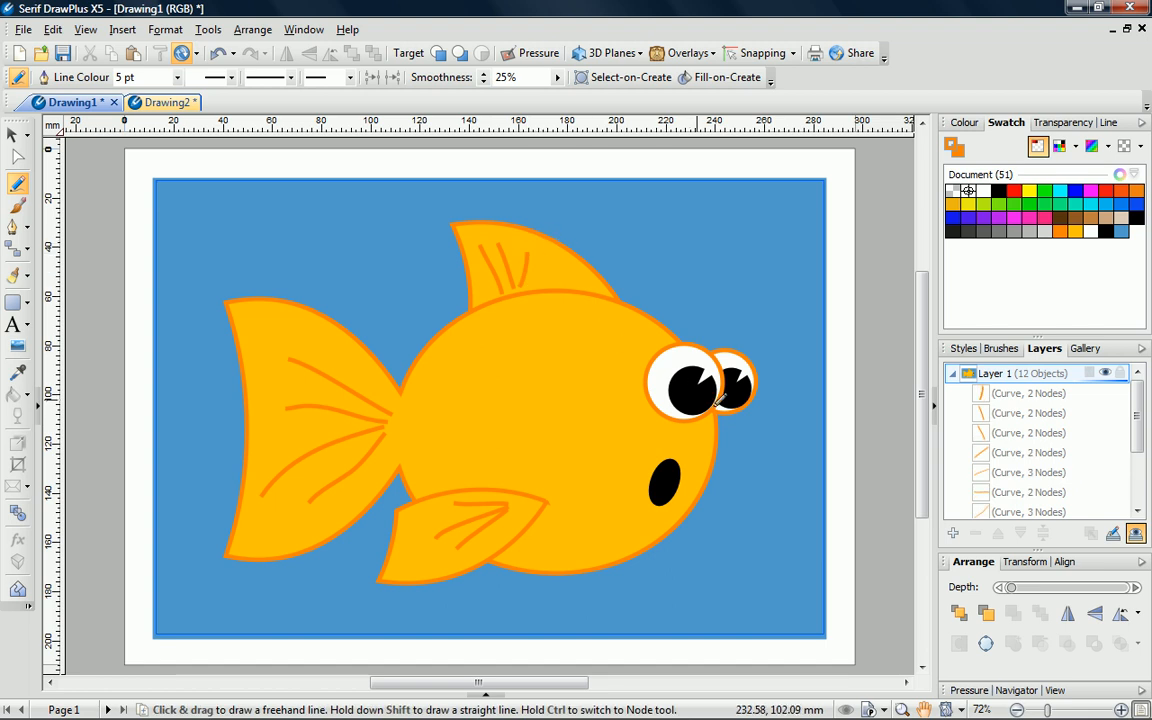
pyautogui.moveTo(855, 452)
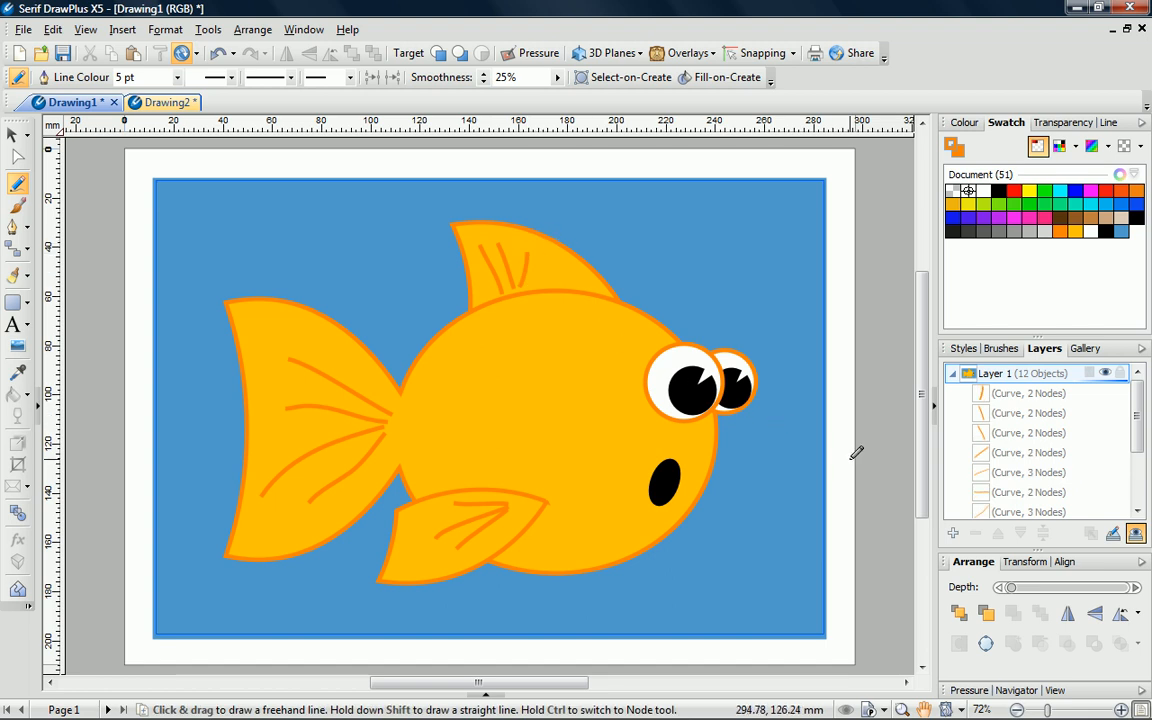